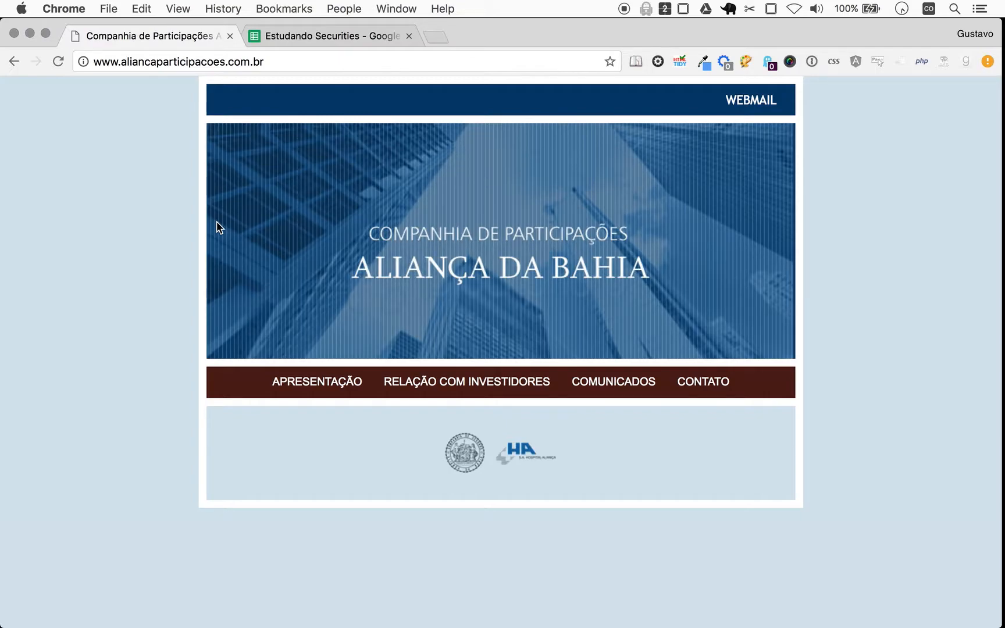
pyautogui.moveTo(257, 106)
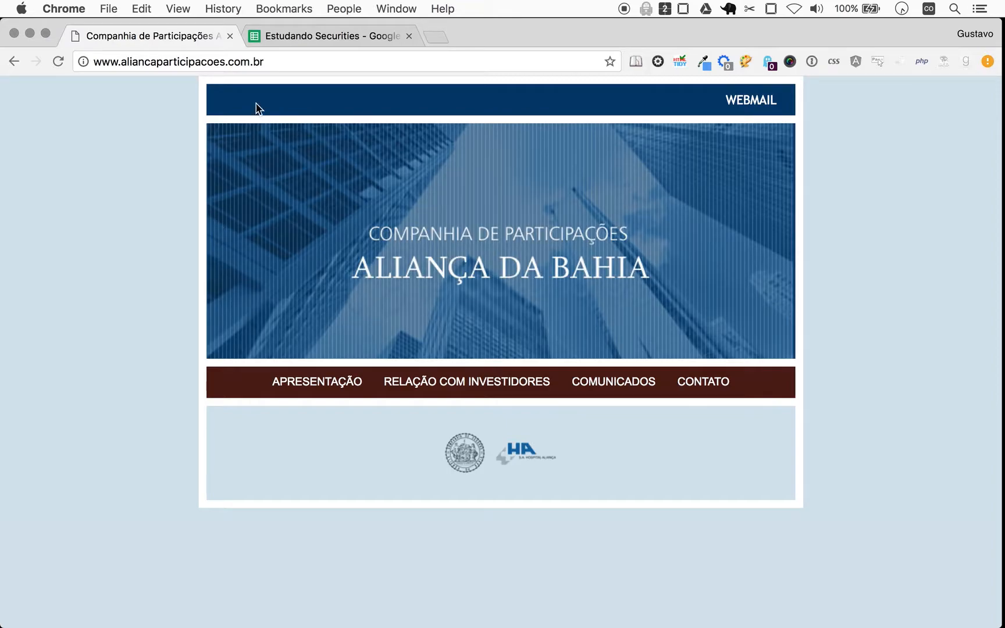
# Switch to the Estudando Securities spreadsheet tab in Chrome.
pyautogui.click(327, 35)
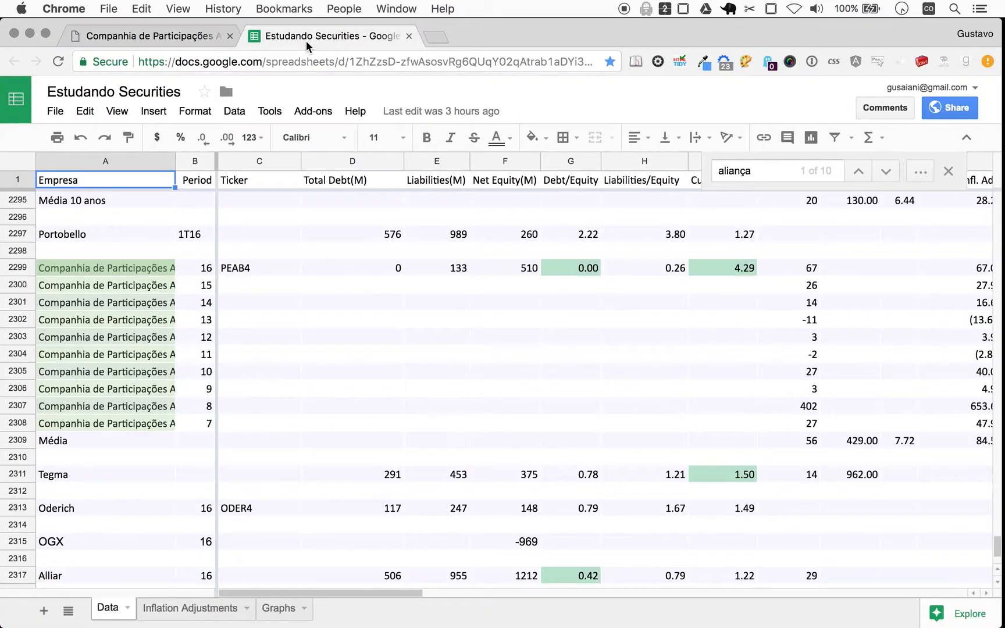
pyautogui.moveTo(378, 429)
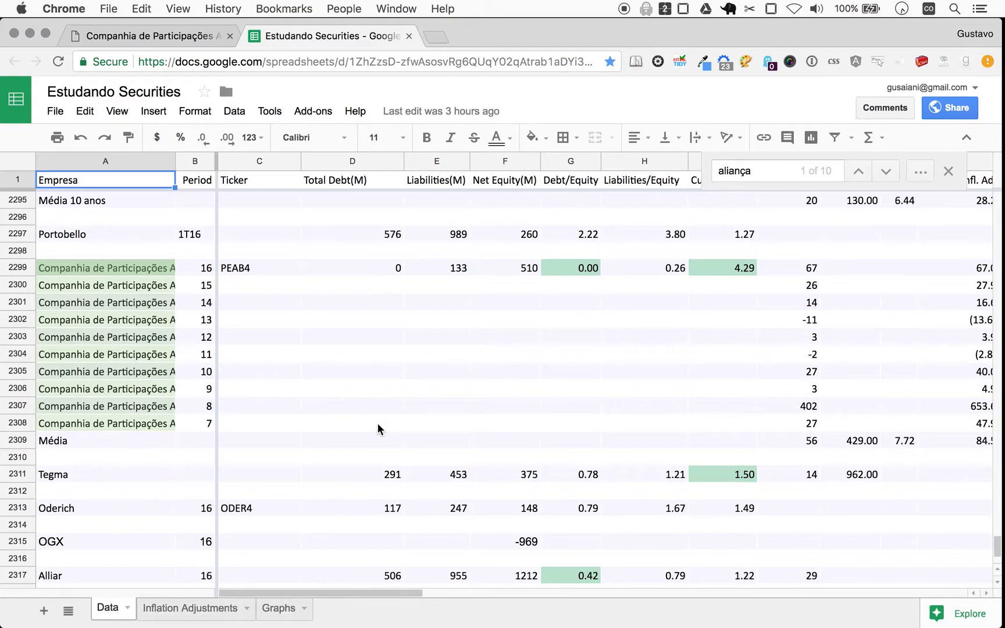
pyautogui.moveTo(850, 232)
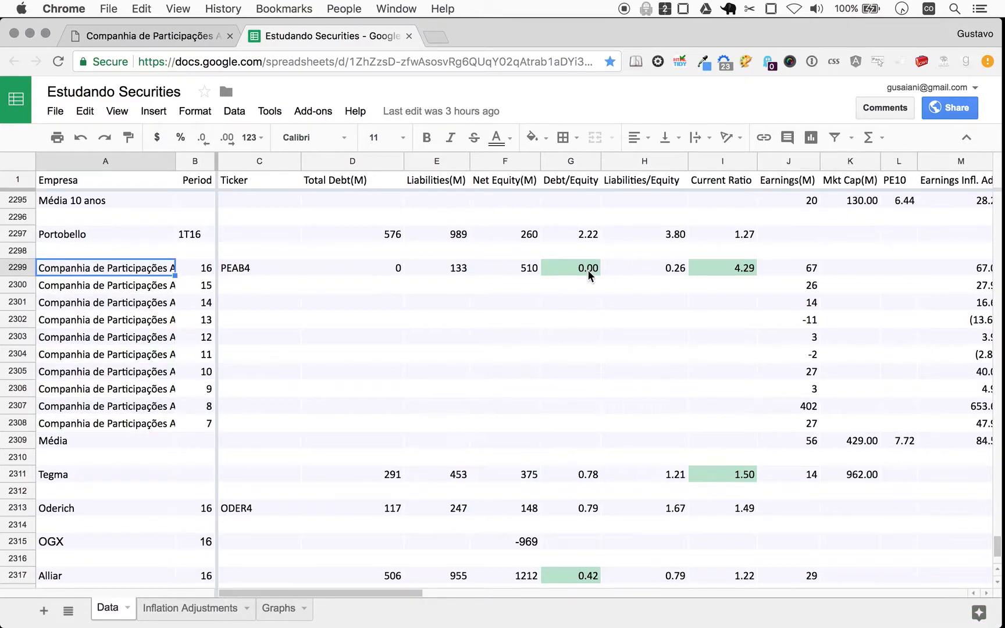
pyautogui.moveTo(668, 168)
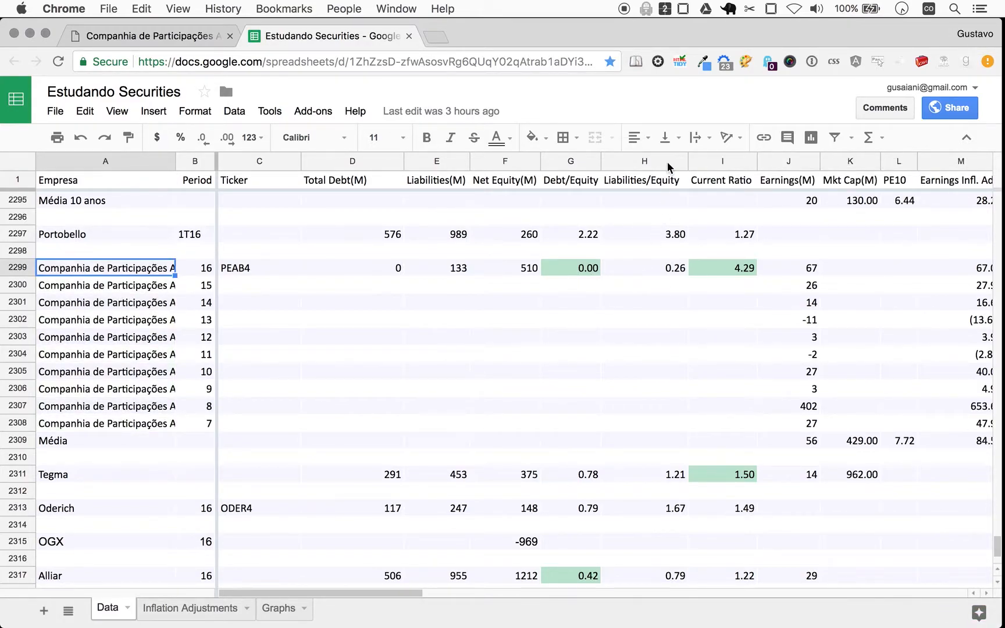
pyautogui.moveTo(674, 280)
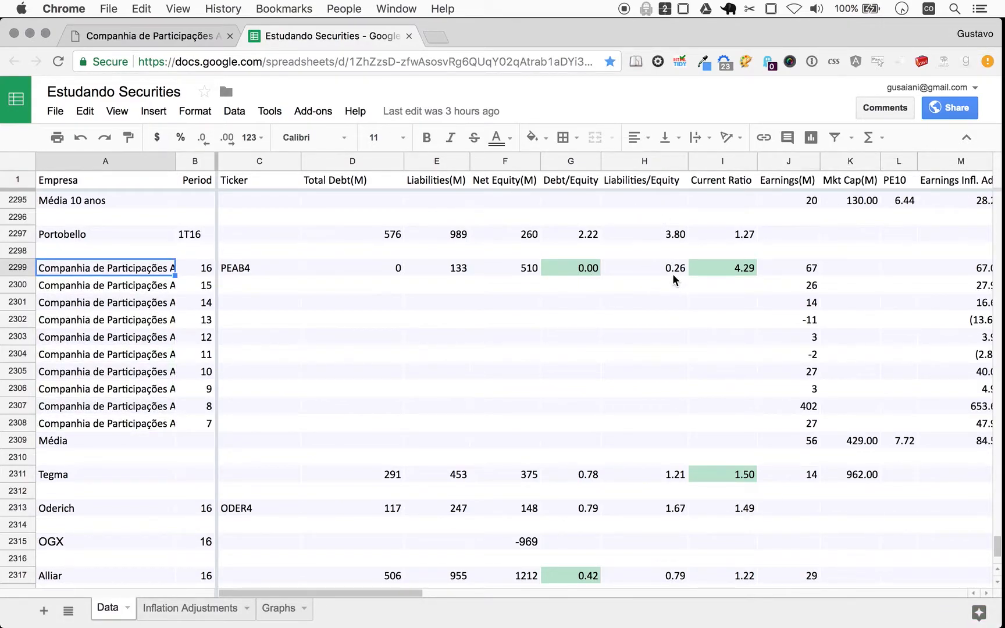
pyautogui.moveTo(684, 280)
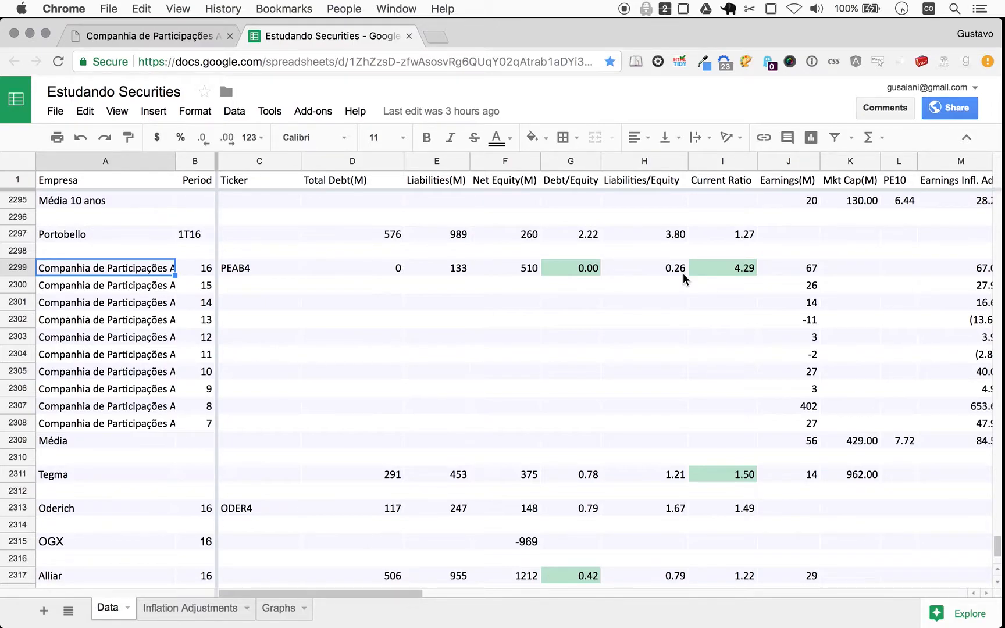
pyautogui.moveTo(691, 351)
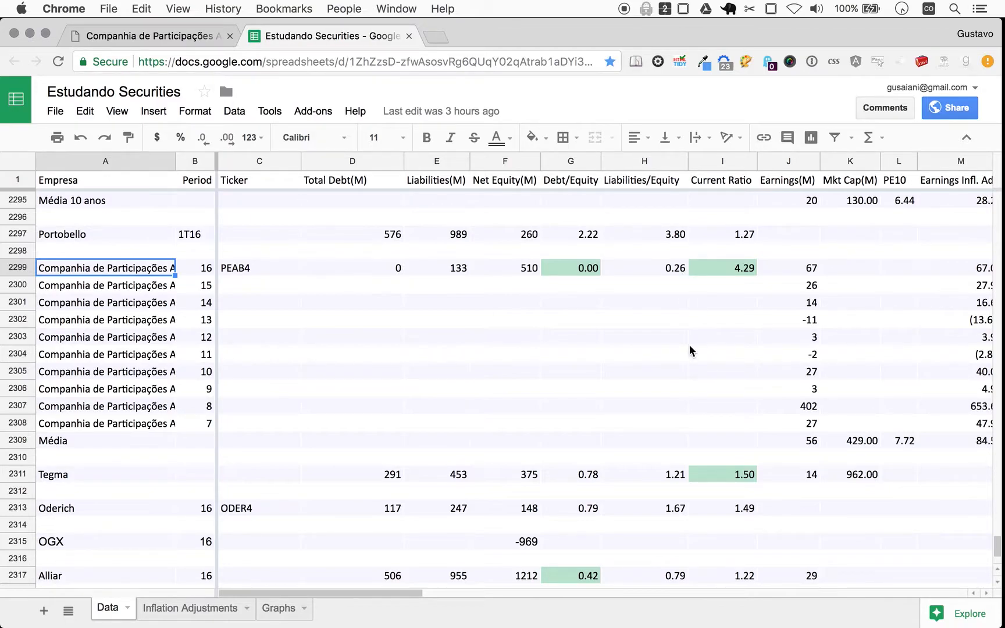
pyautogui.moveTo(722, 265)
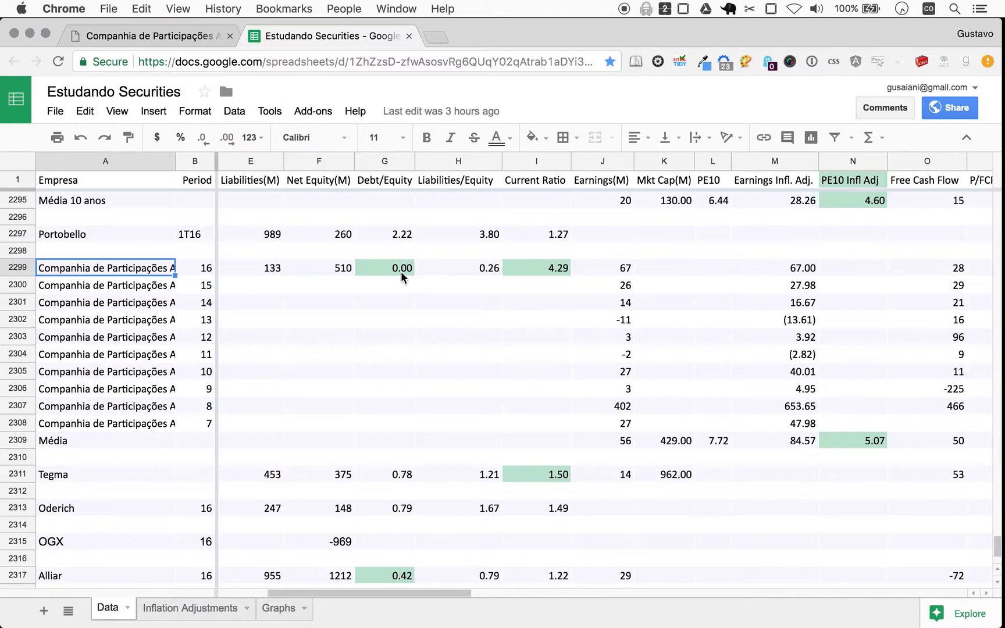
pyautogui.moveTo(730, 448)
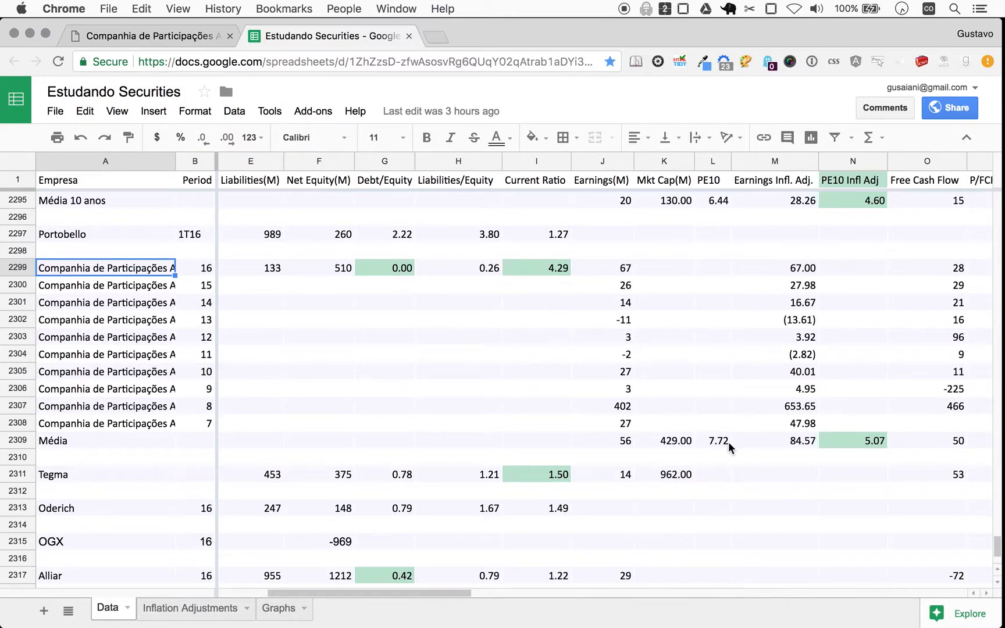
# Scroll right through the Aliança P/FCF10 and dividend columns, then bring up Spotlight.
pyautogui.hscroll(3)
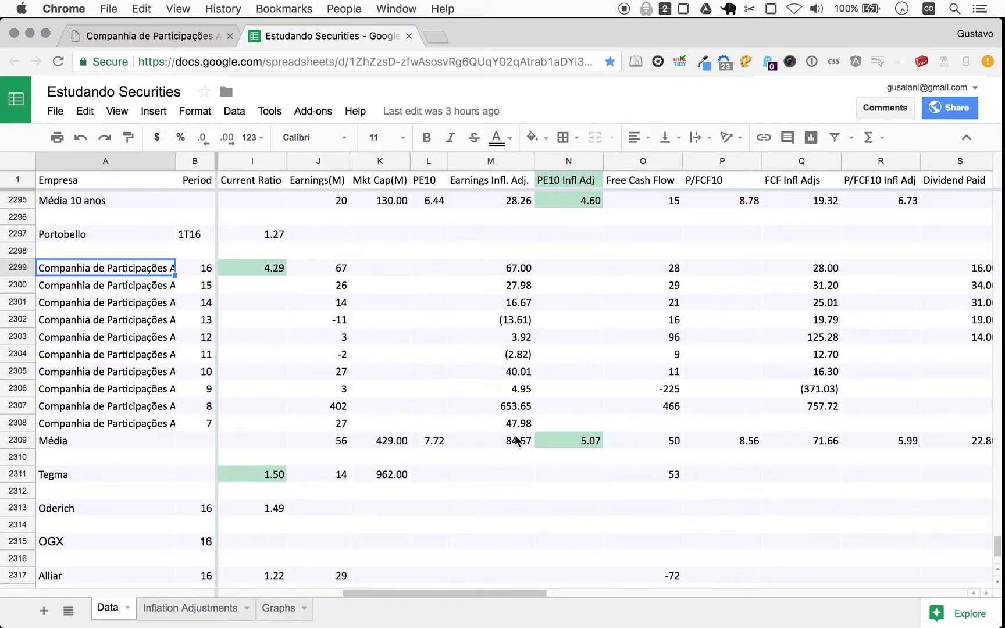
pyautogui.moveTo(555, 189)
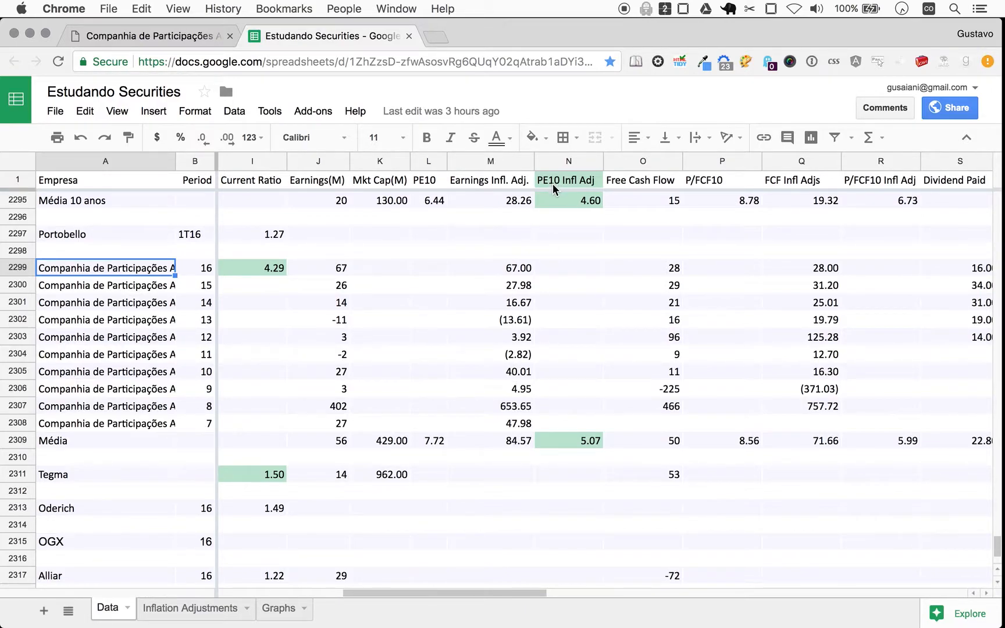
pyautogui.moveTo(589, 459)
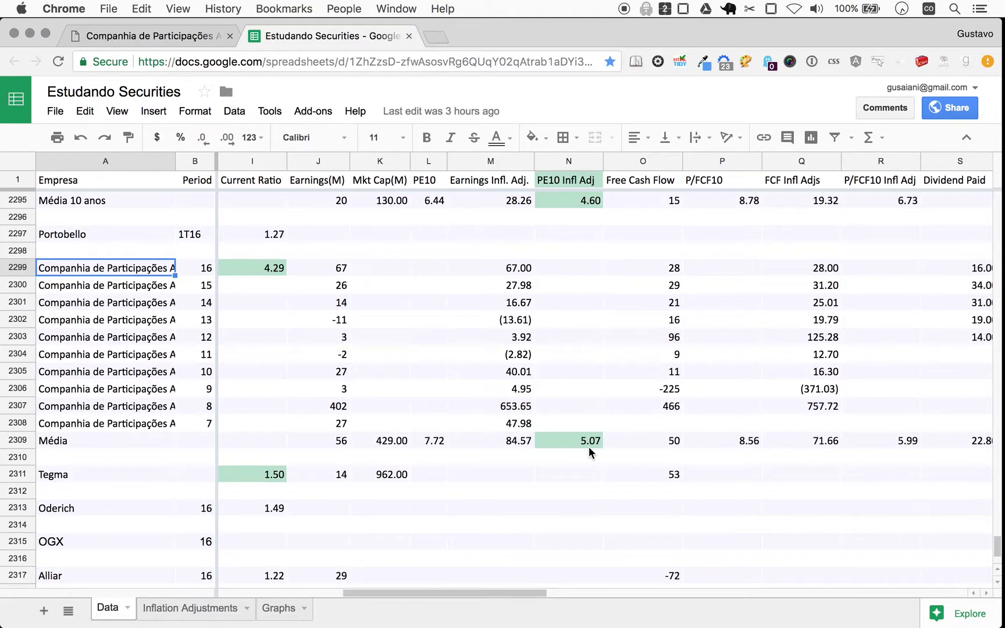
pyautogui.moveTo(517, 271)
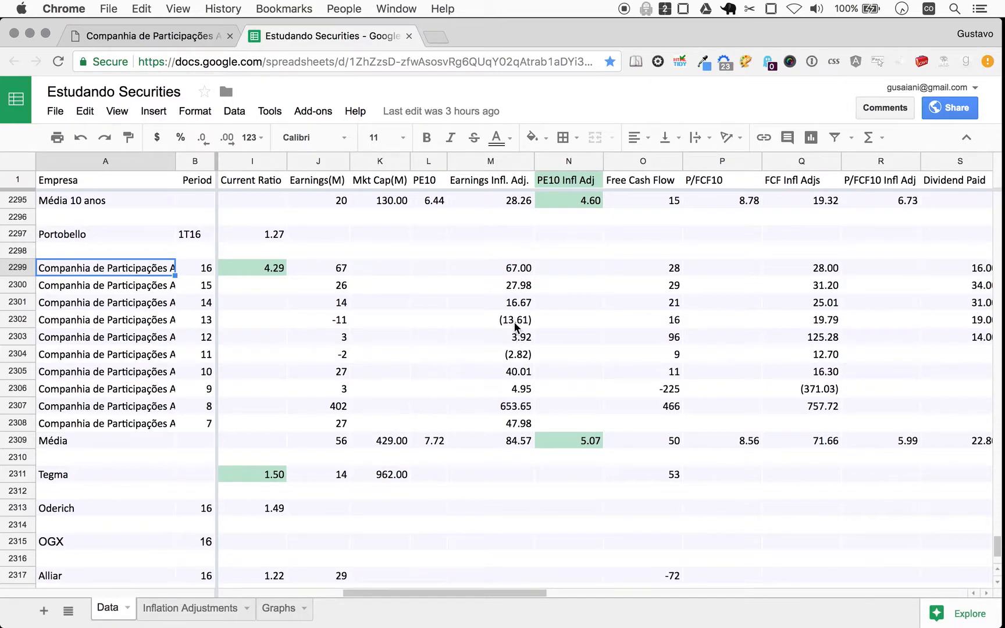
pyautogui.moveTo(519, 333)
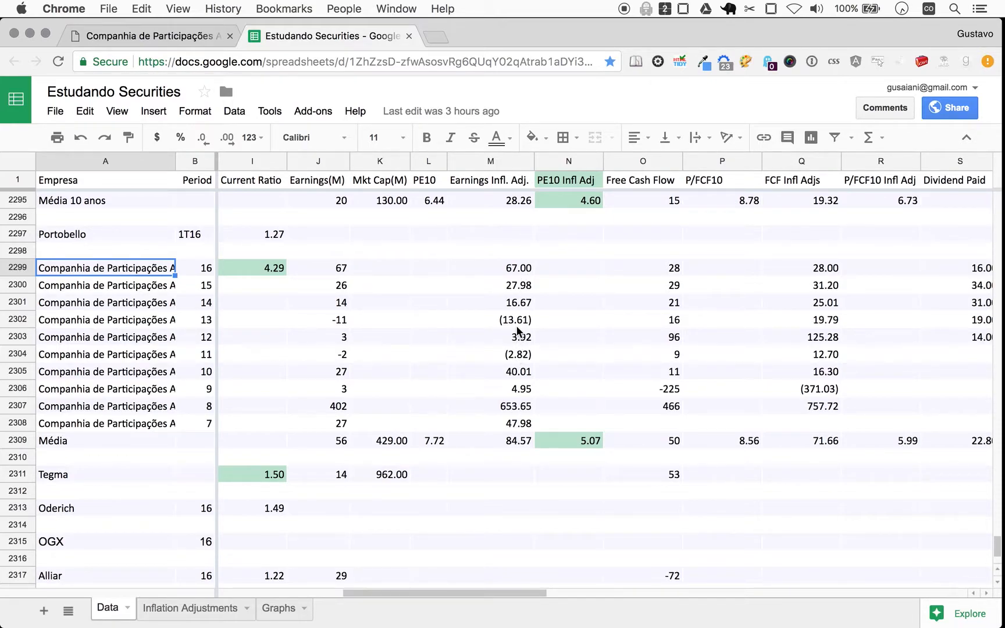
pyautogui.moveTo(501, 405)
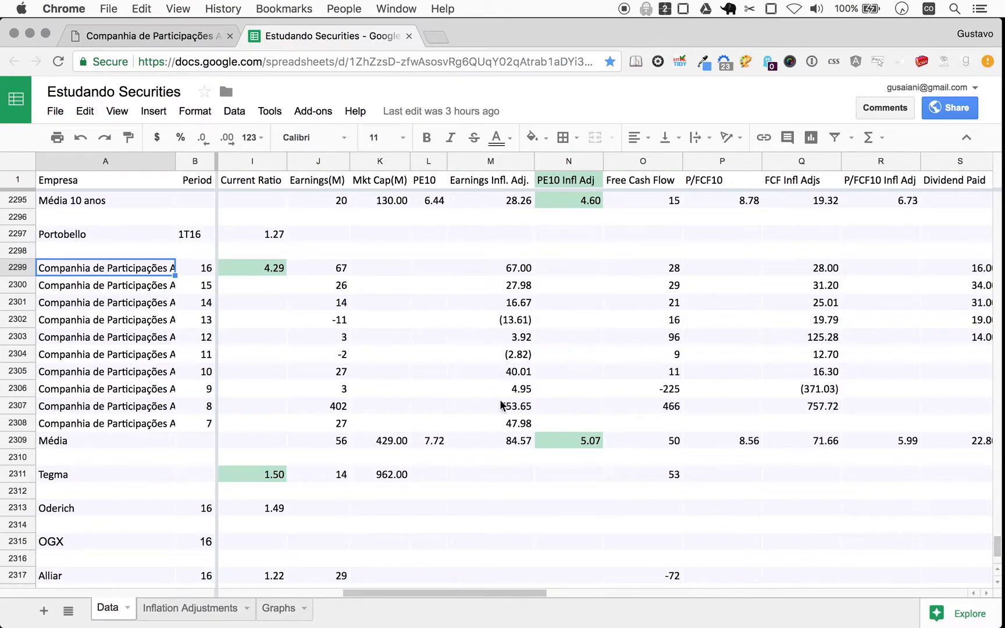
pyautogui.moveTo(532, 416)
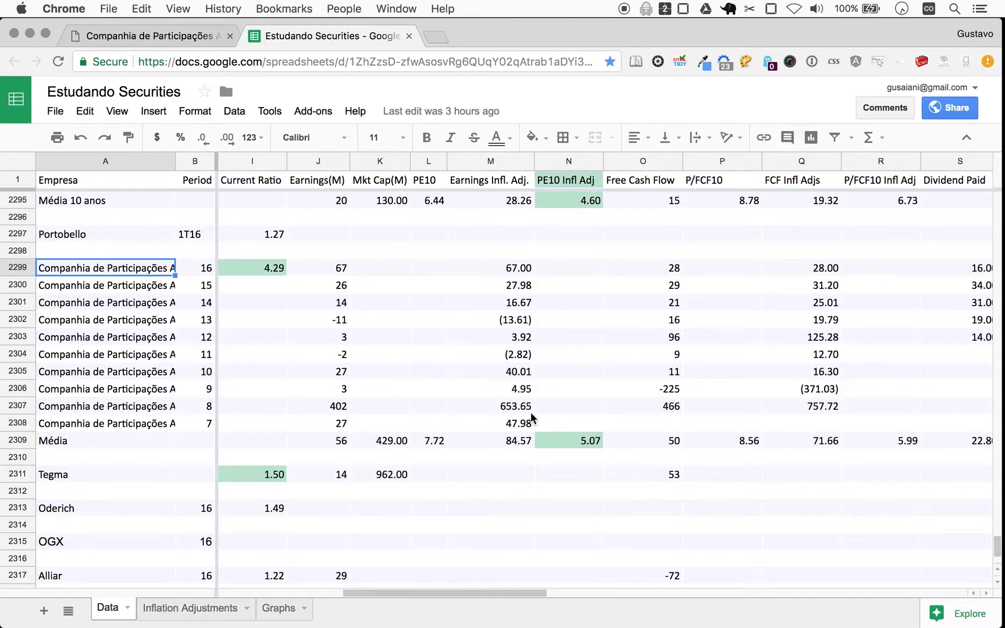
pyautogui.moveTo(513, 420)
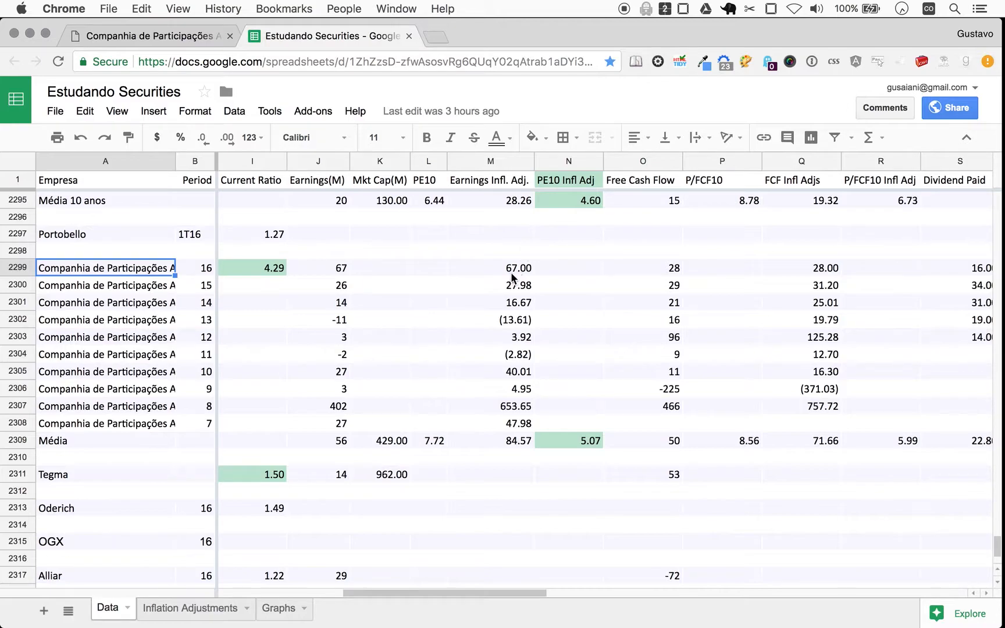
pyautogui.moveTo(511, 325)
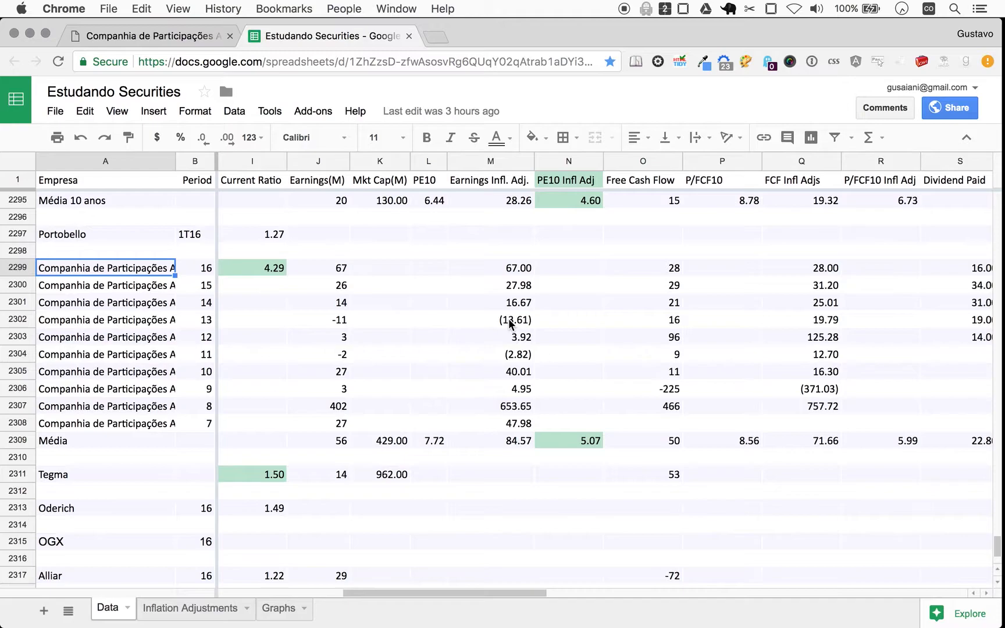
pyautogui.moveTo(376, 404)
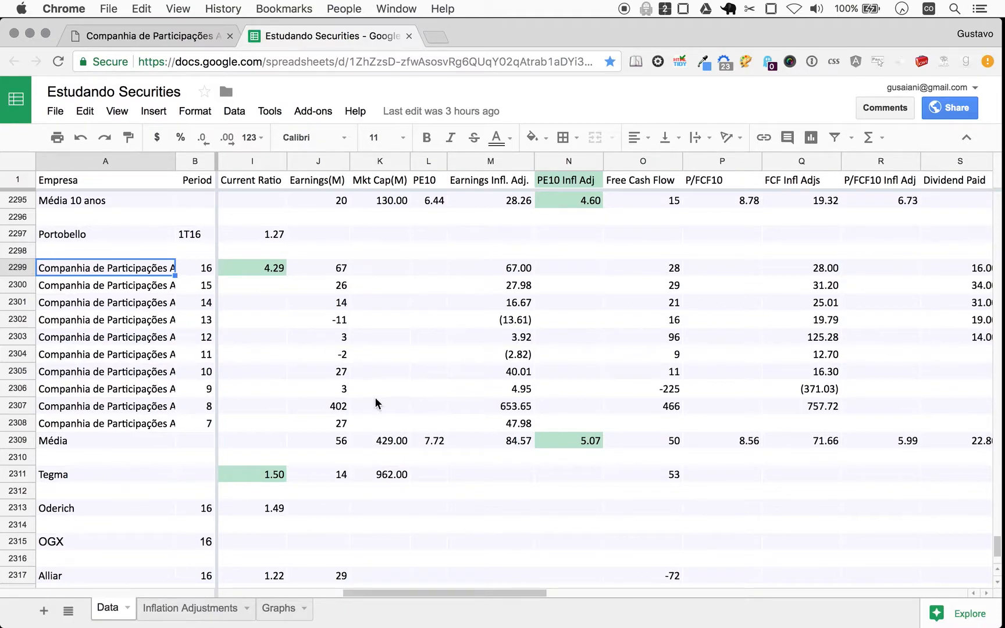
pyautogui.moveTo(564, 461)
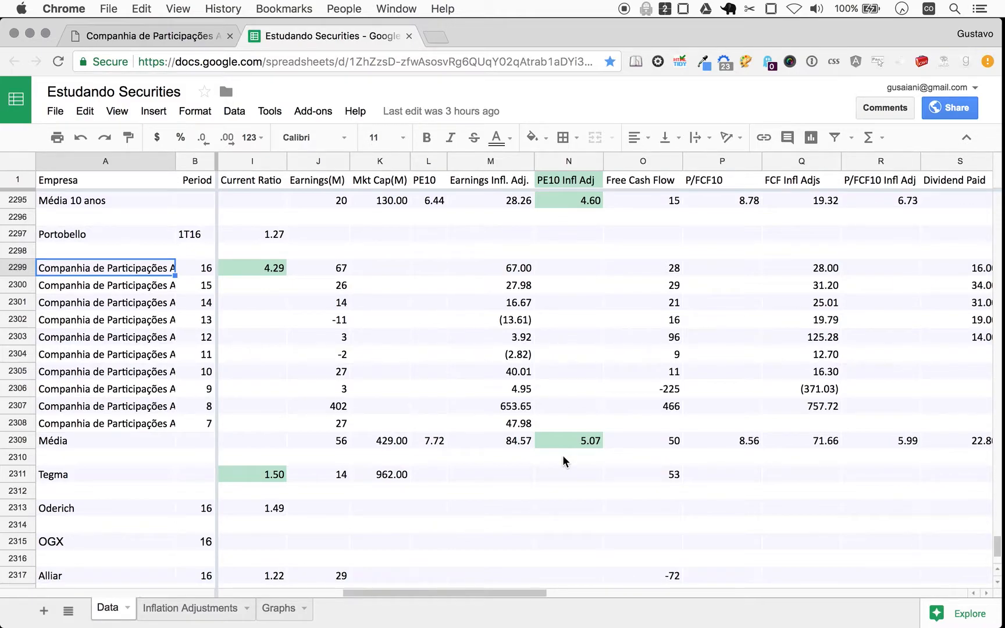
pyautogui.moveTo(558, 445)
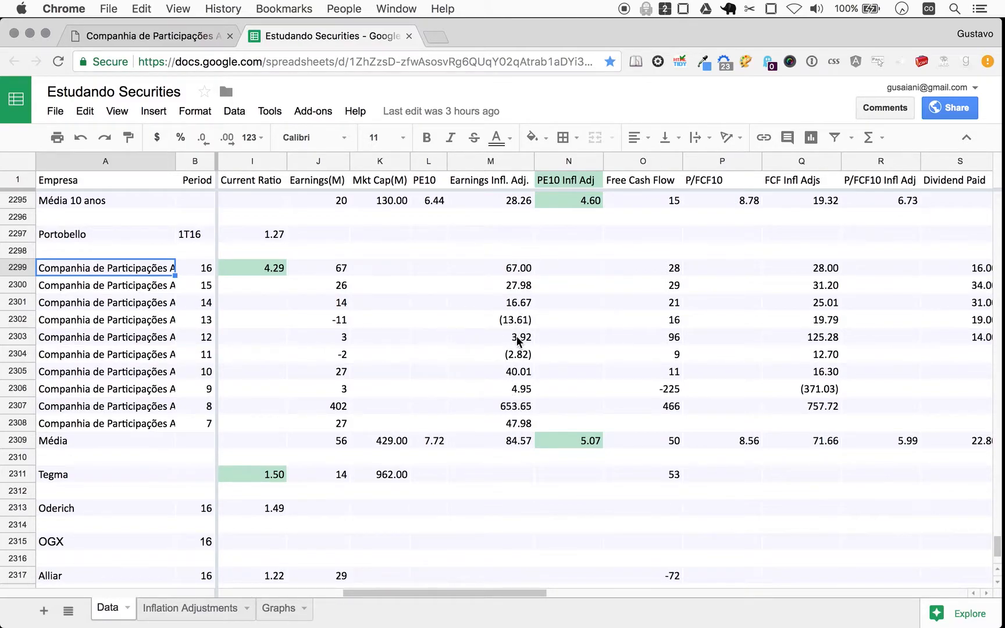
pyautogui.moveTo(587, 375)
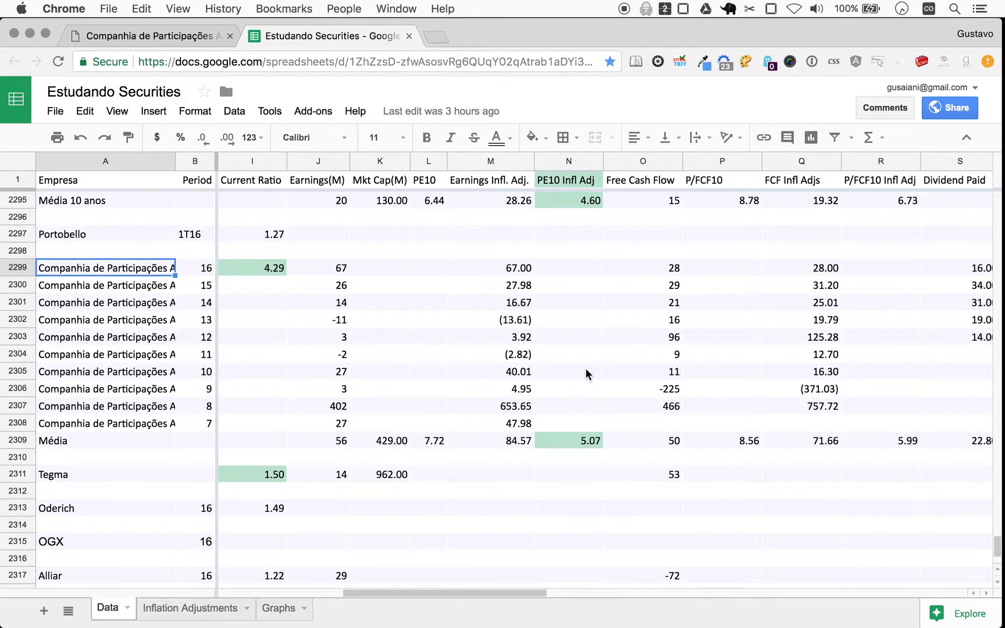
pyautogui.press('cmd+space')
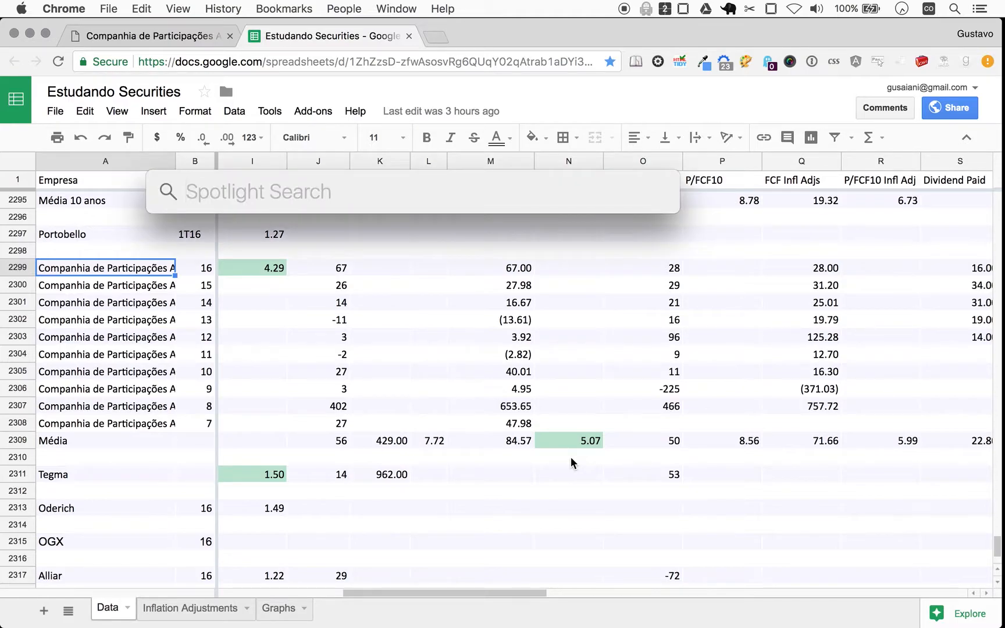
# Begin a Calculator sum with 67+, then select the Earnings Infl. Adj. column M.
pyautogui.write('67+')
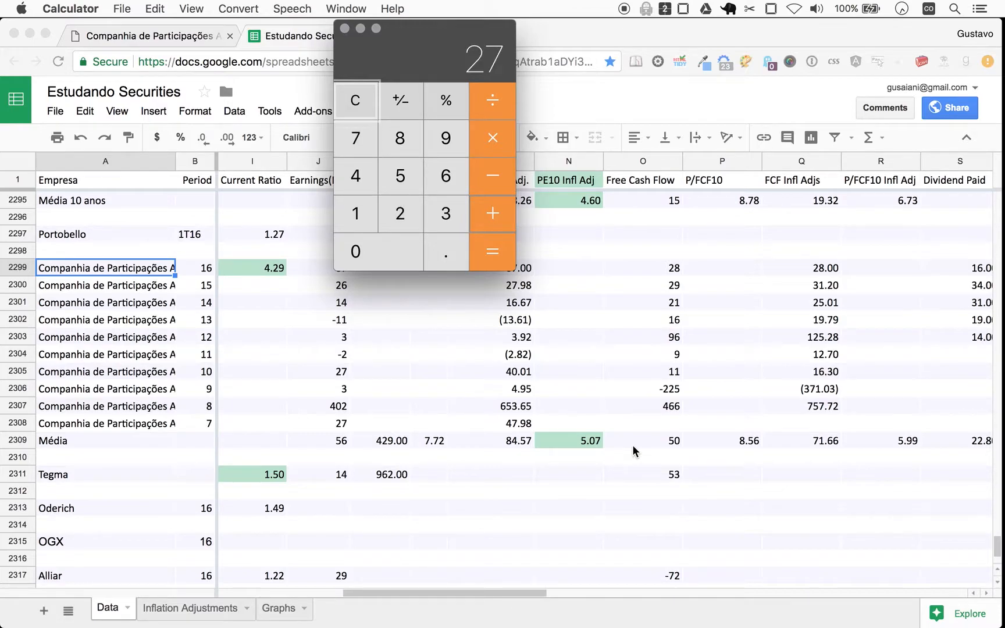
pyautogui.click(354, 100)
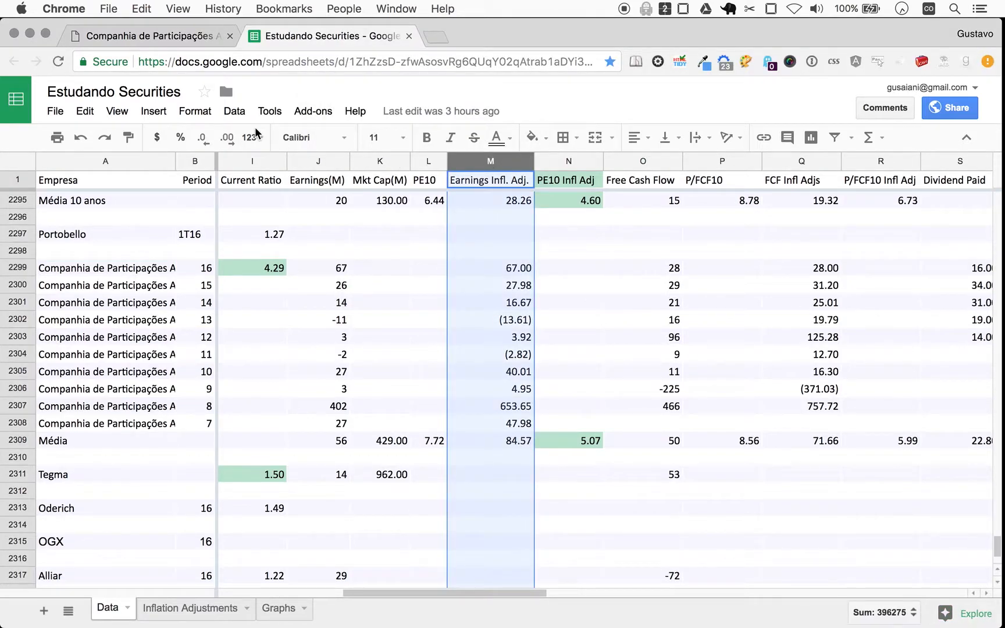
# Format the Earnings Infl. Adj. column with the 0 number format (whole numbers).
pyautogui.click(195, 111)
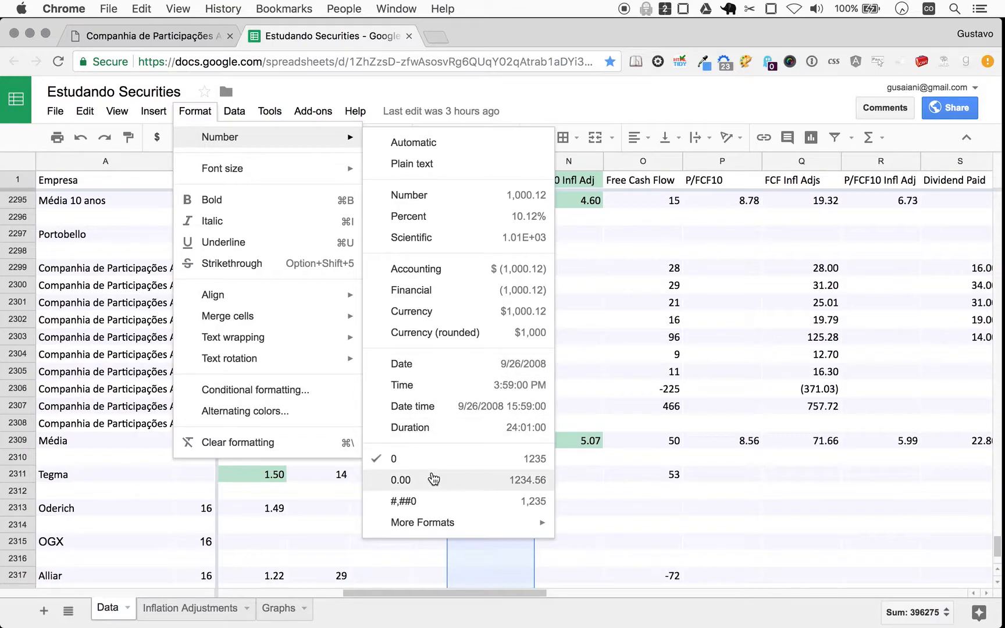
pyautogui.click(399, 479)
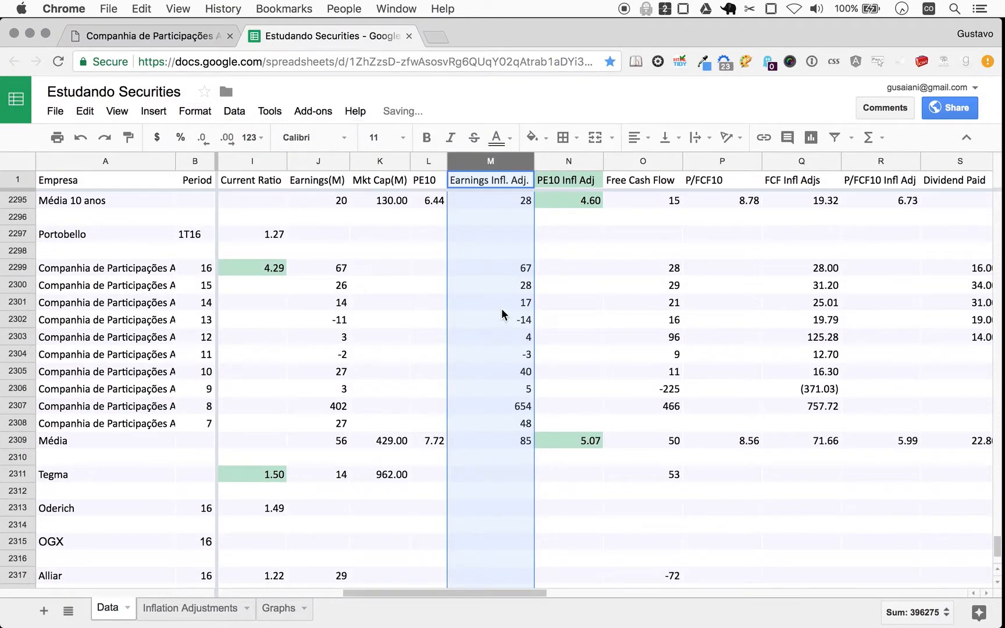
pyautogui.write('67')
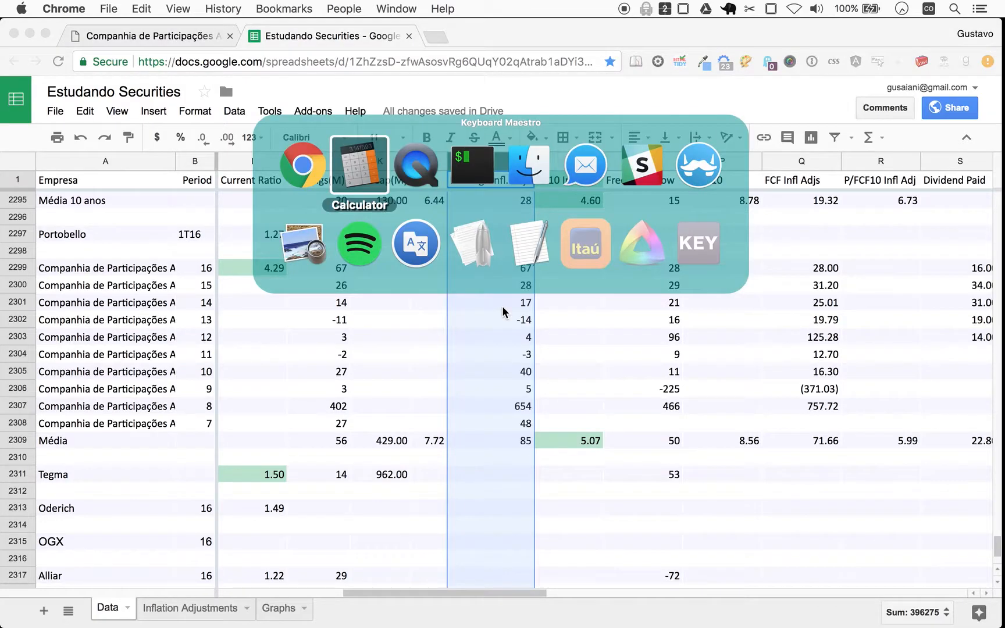
# Compute 429 ÷ 19.6 (about 21.89) in Calculator, then close it.
pyautogui.click(358, 164)
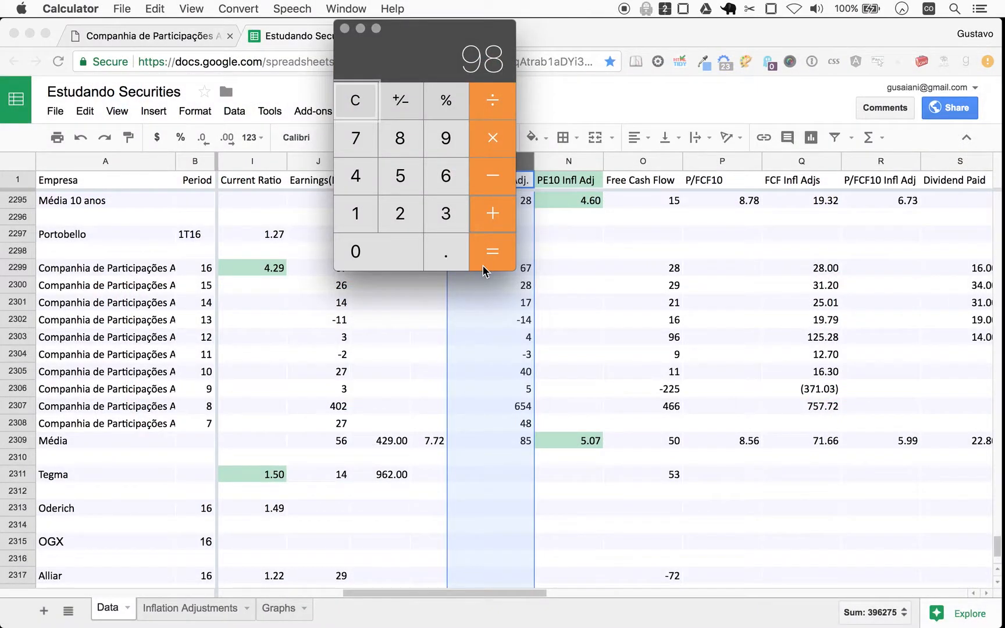
pyautogui.moveTo(491, 250)
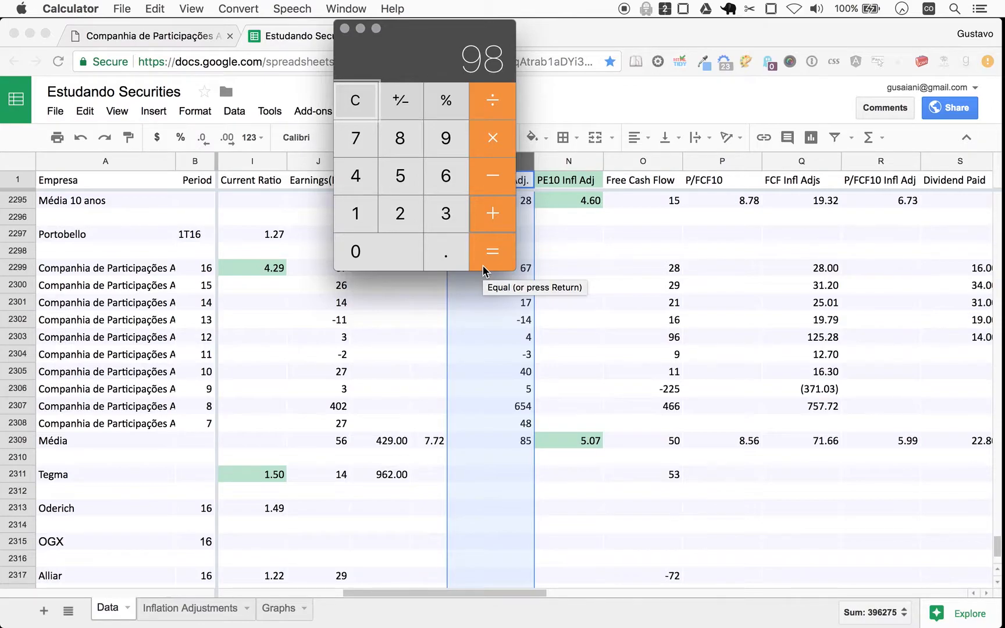
pyautogui.click(400, 176)
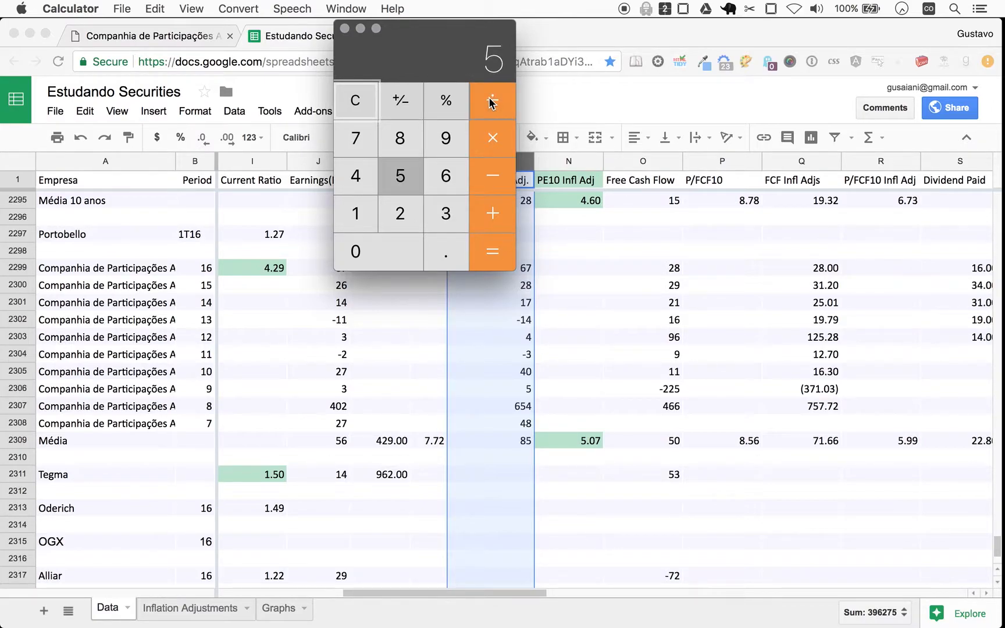
pyautogui.click(490, 101)
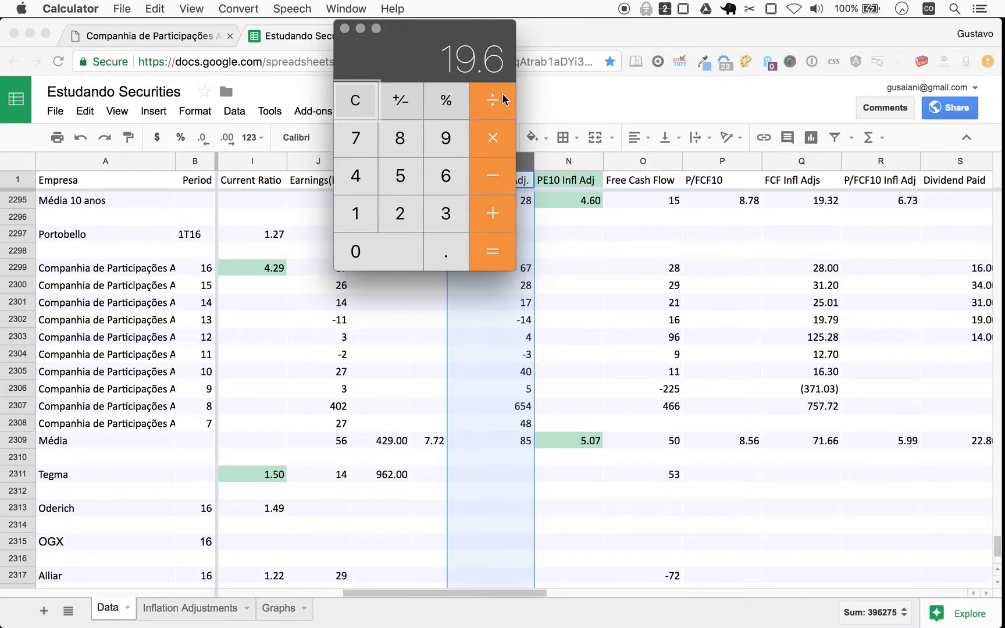
pyautogui.moveTo(529, 453)
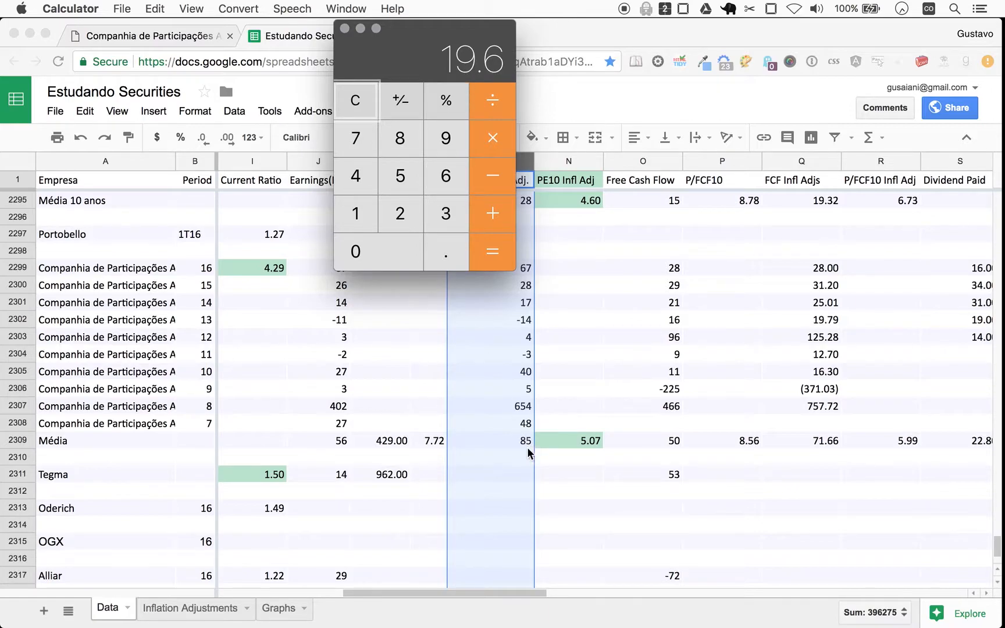
pyautogui.moveTo(528, 449)
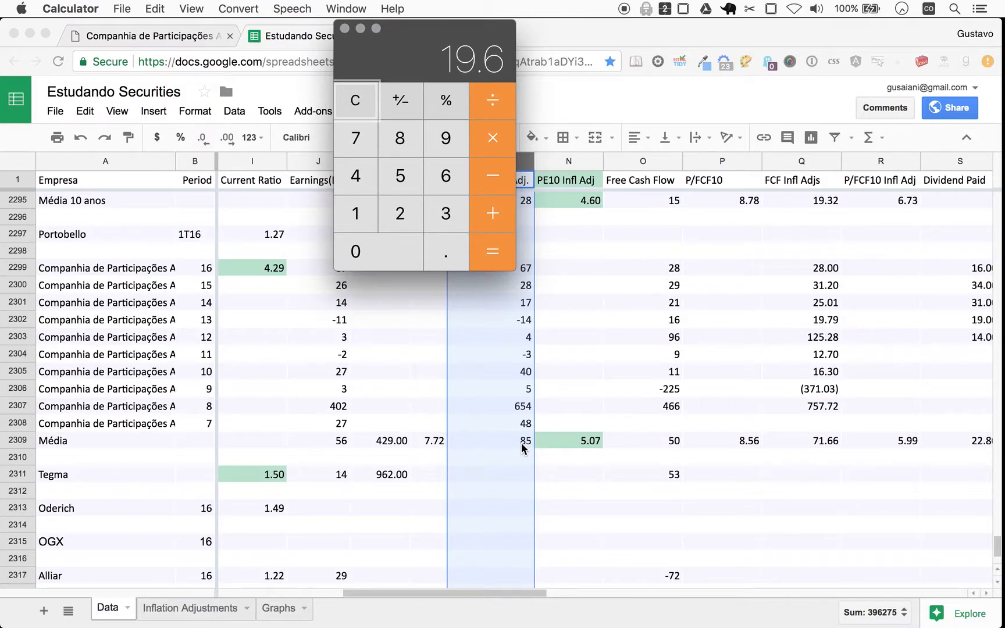
pyautogui.moveTo(612, 438)
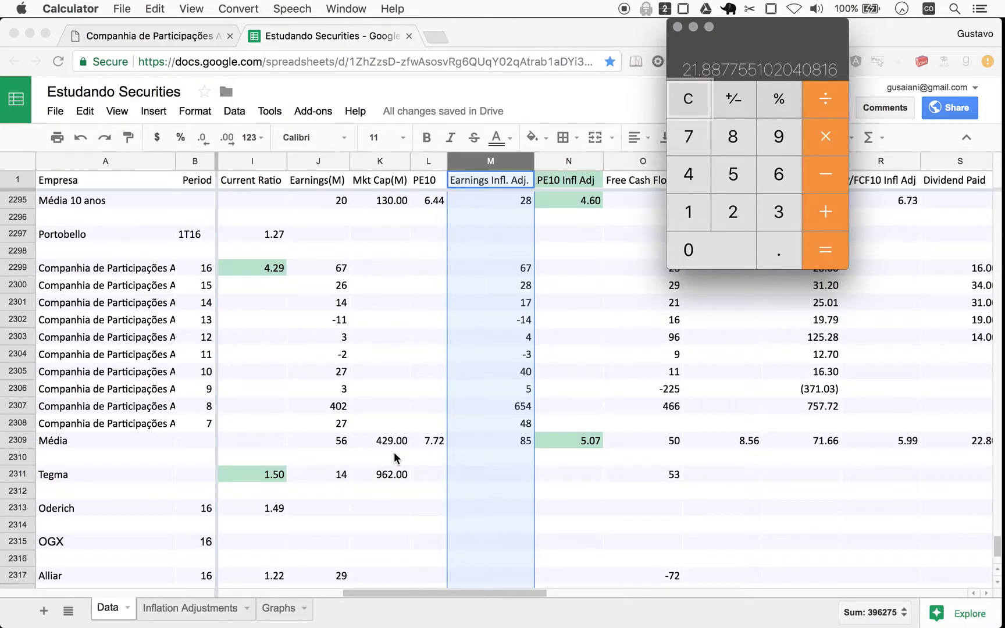
pyautogui.moveTo(605, 395)
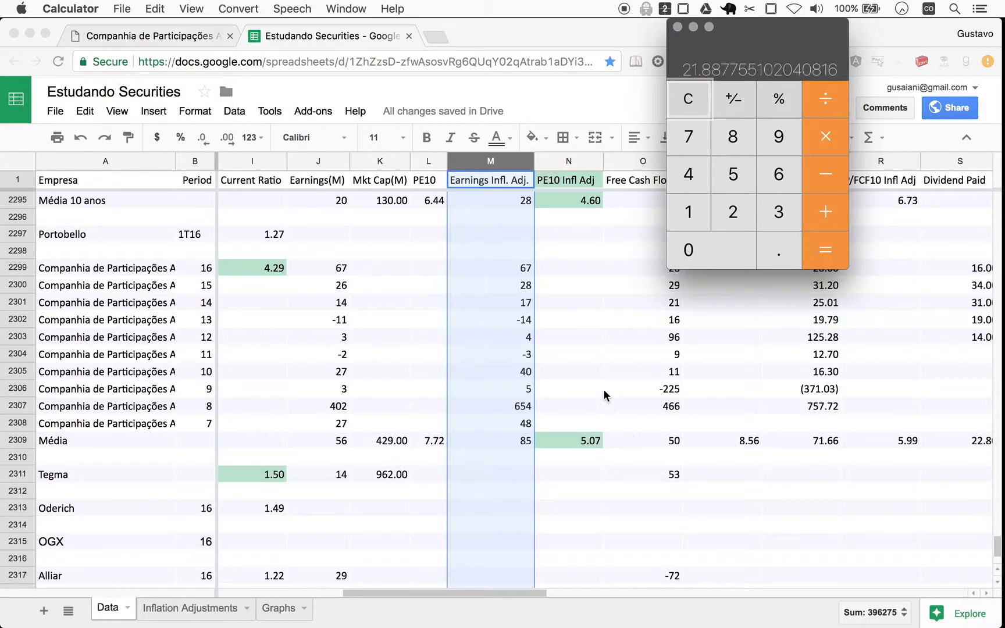
pyautogui.moveTo(660, 506)
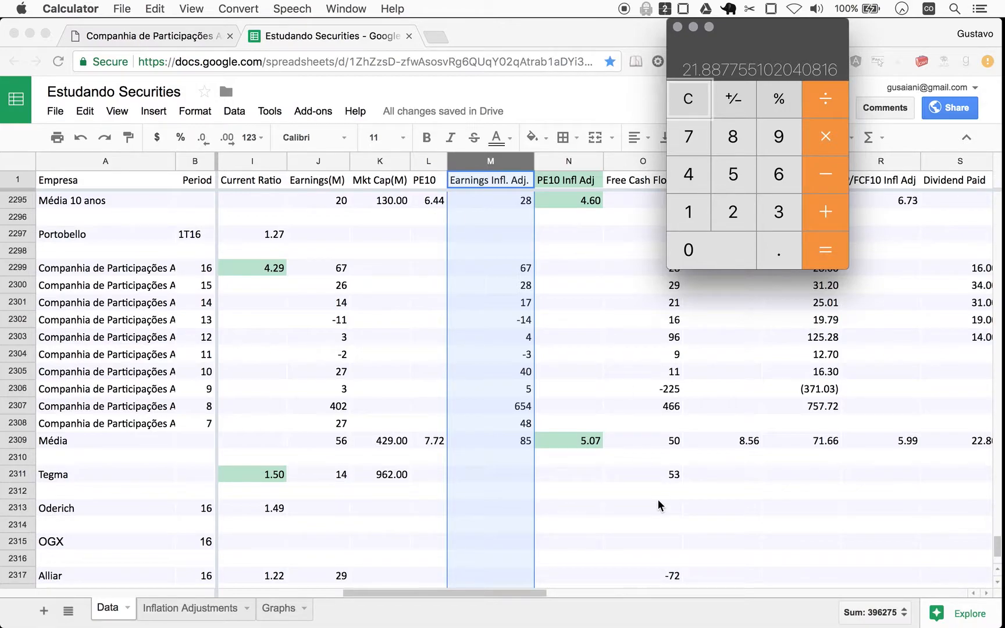
pyautogui.moveTo(517, 244)
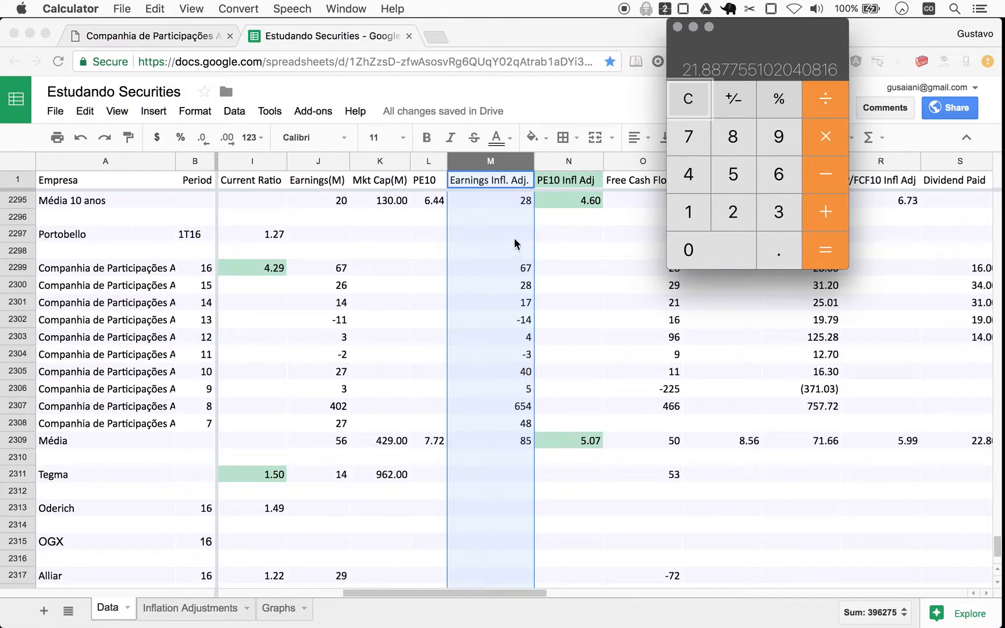
pyautogui.moveTo(517, 327)
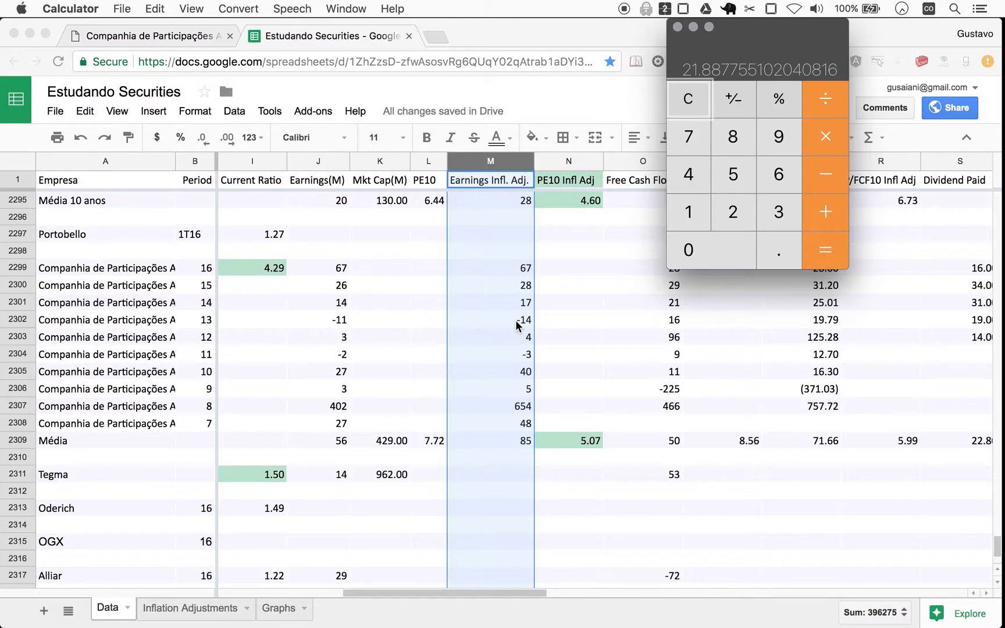
pyautogui.moveTo(527, 309)
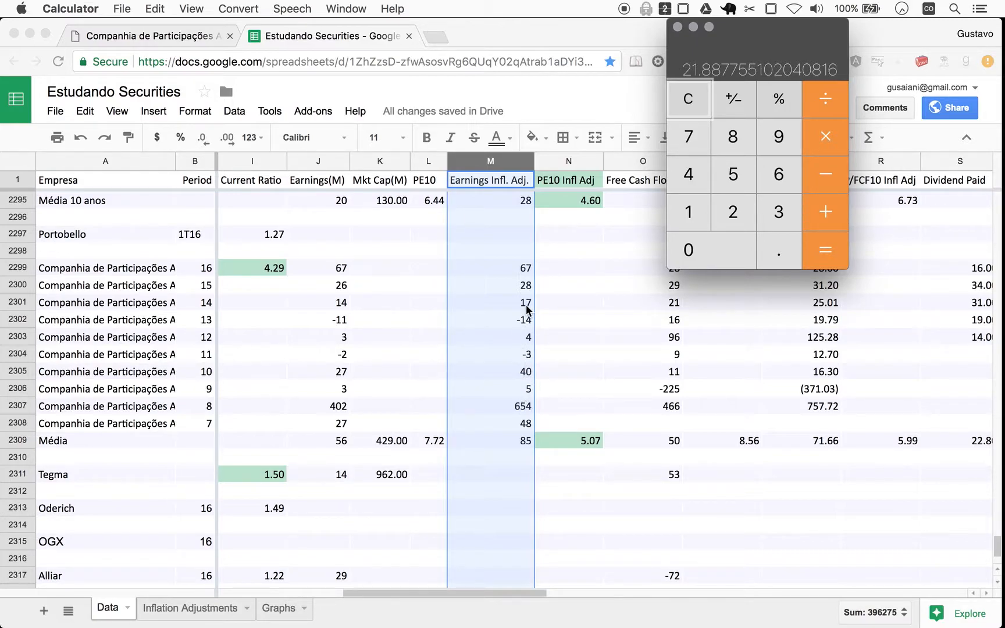
pyautogui.moveTo(678, 39)
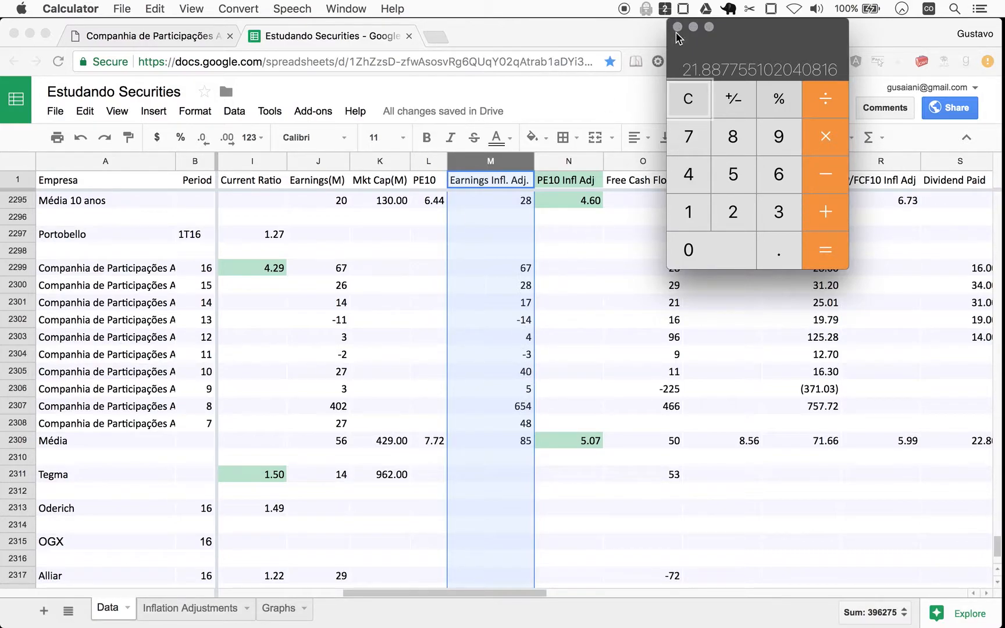
pyautogui.click(567, 456)
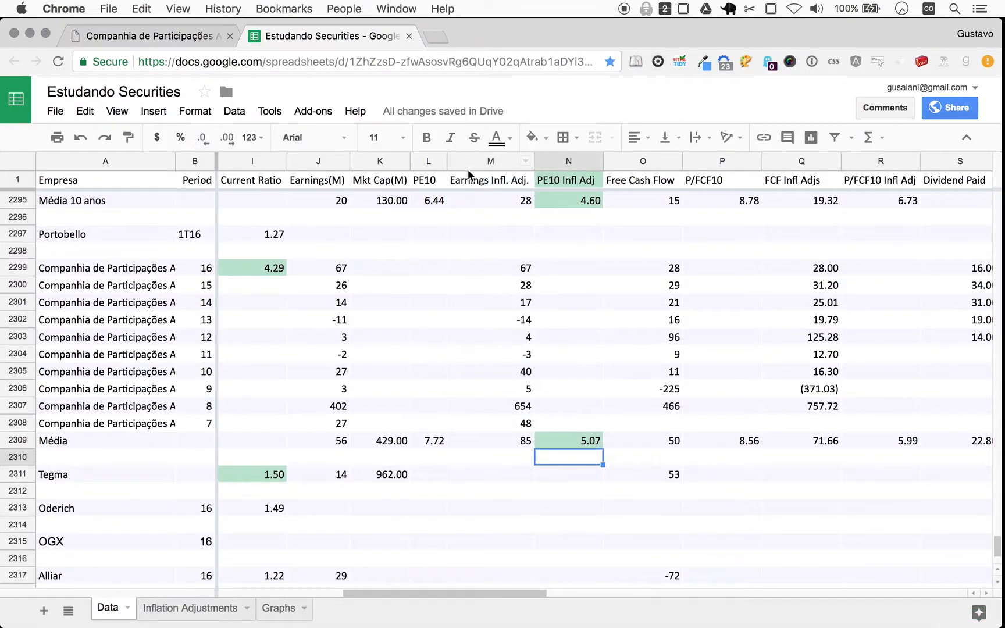
pyautogui.moveTo(508, 301)
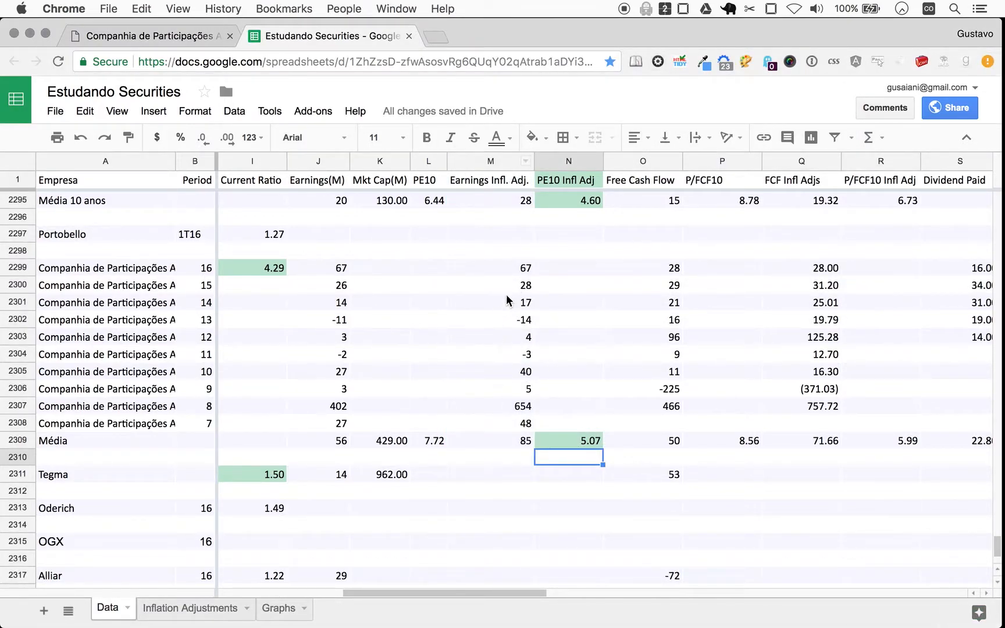
pyautogui.moveTo(535, 333)
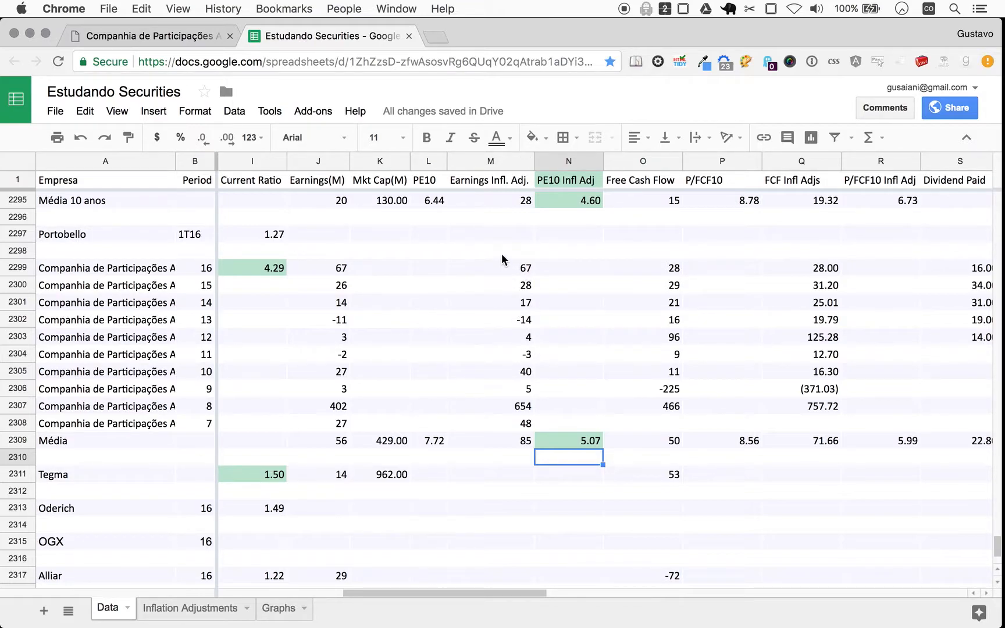
pyautogui.moveTo(524, 412)
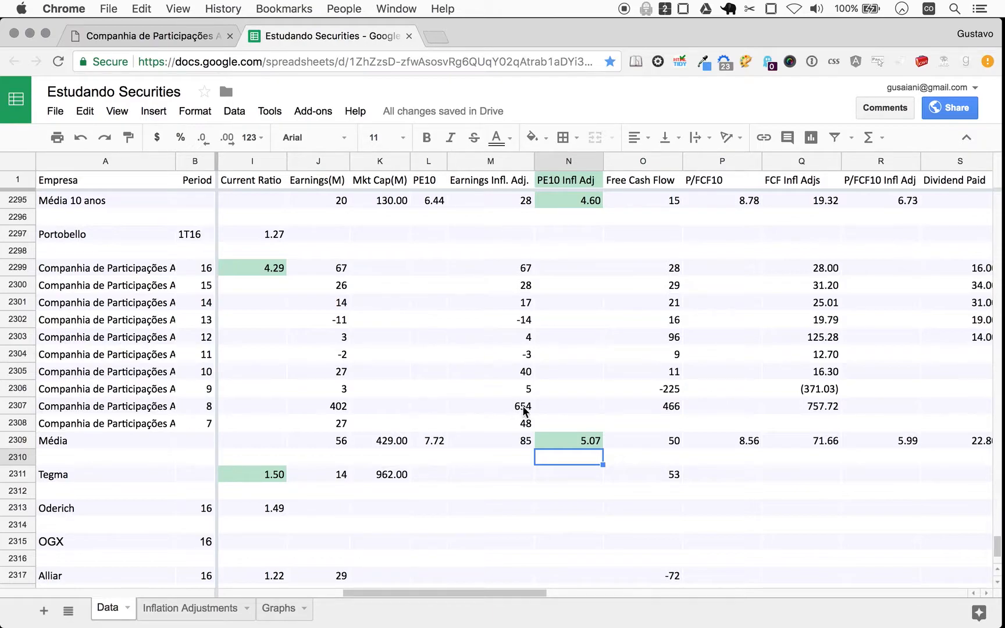
pyautogui.moveTo(517, 410)
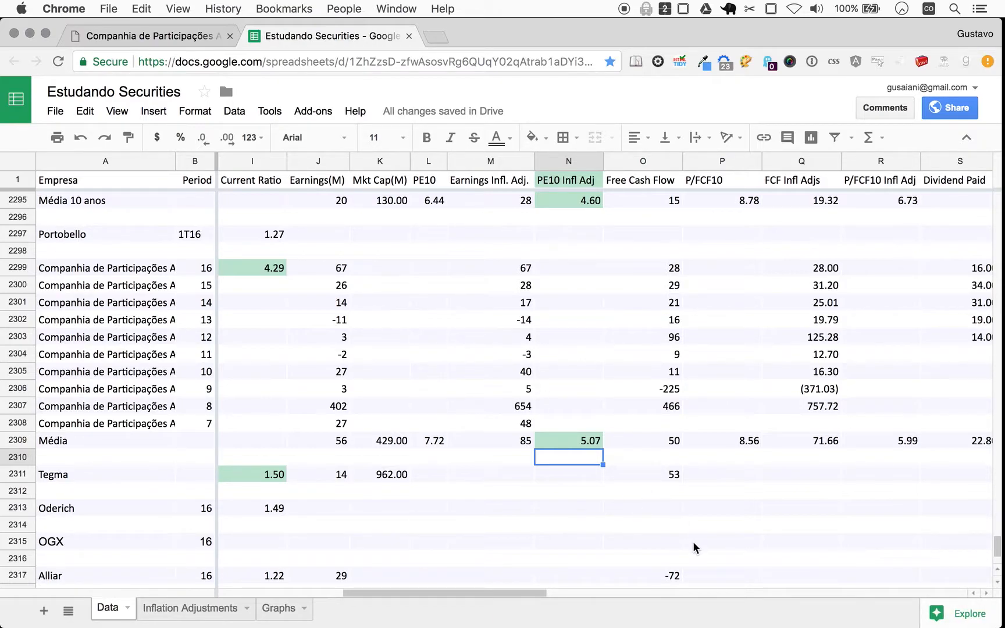
pyautogui.moveTo(583, 438)
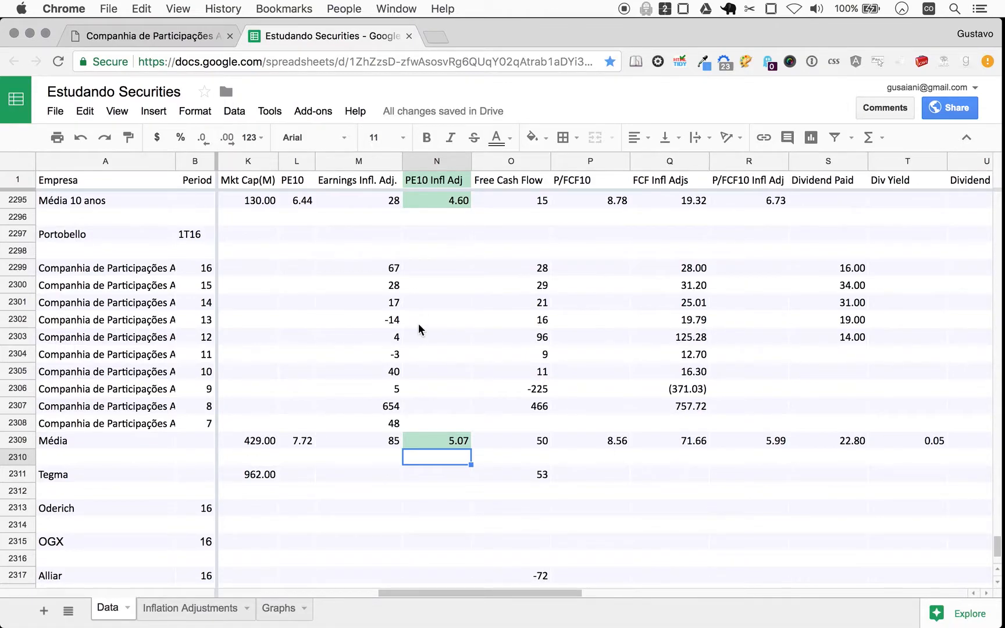
pyautogui.moveTo(387, 425)
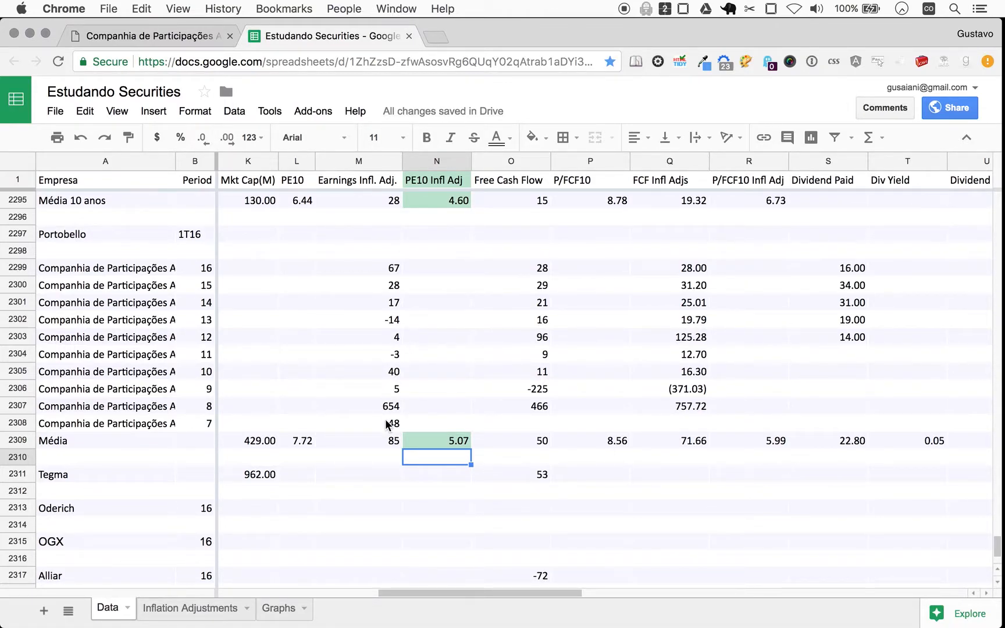
pyautogui.moveTo(396, 410)
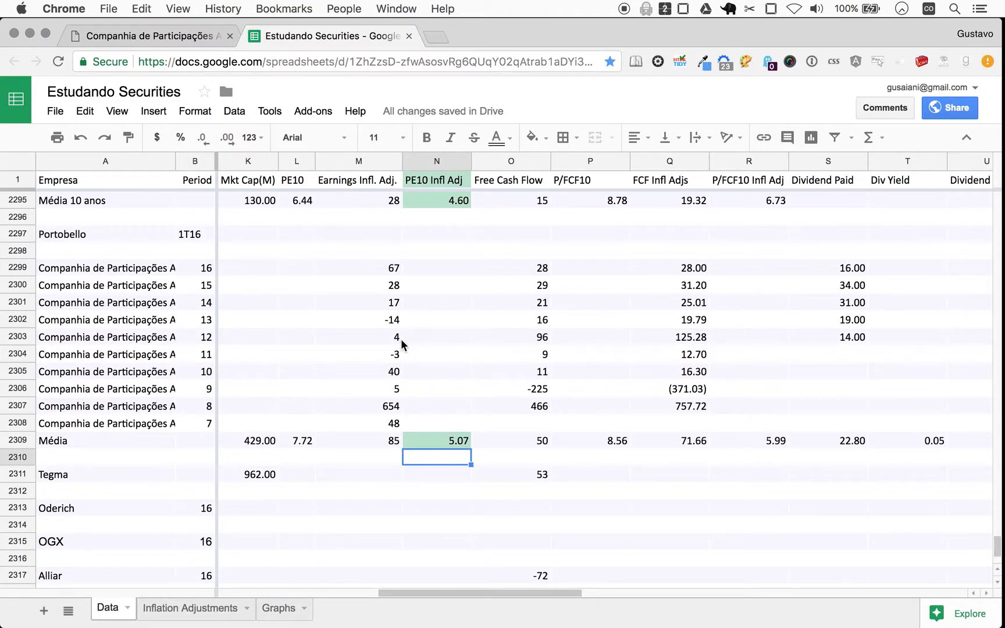
pyautogui.moveTo(264, 429)
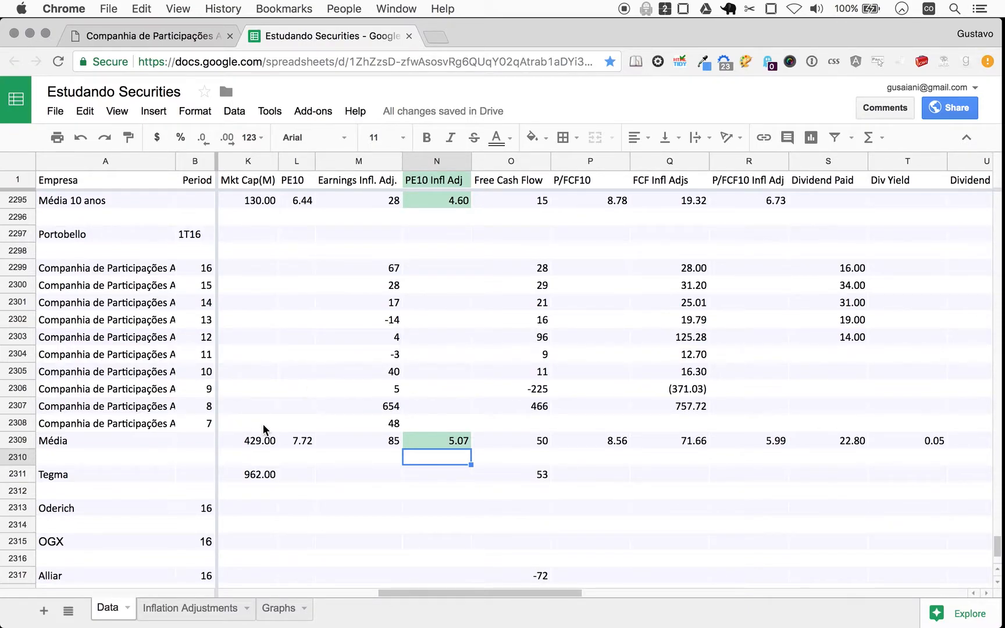
# Search 'cia participacoes alianca da bahia market cap' and show the max share price chart.
pyautogui.write('cia participacoes alianca da bahia market cap')
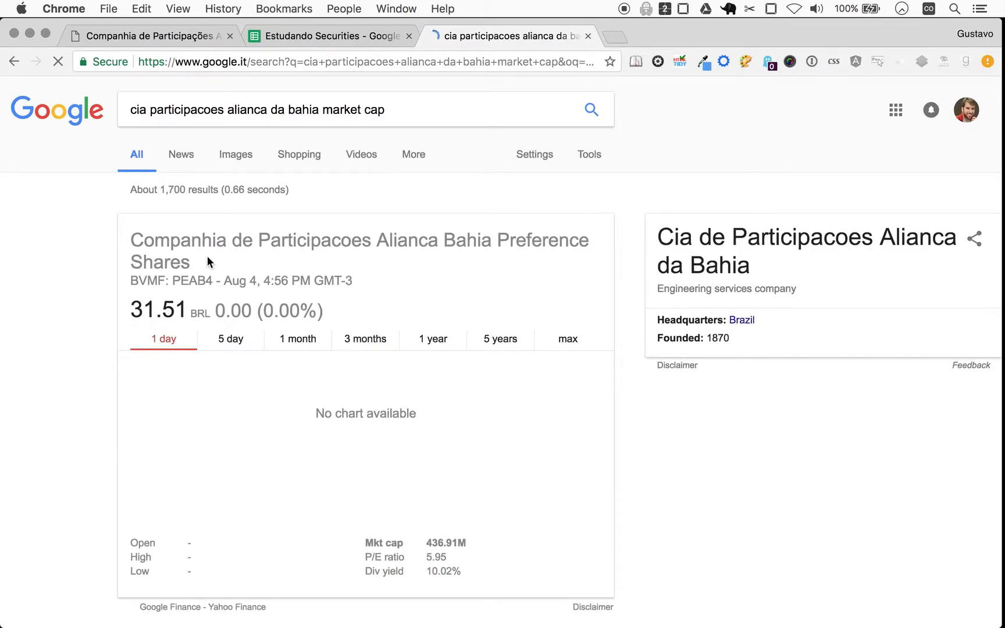
pyautogui.click(498, 339)
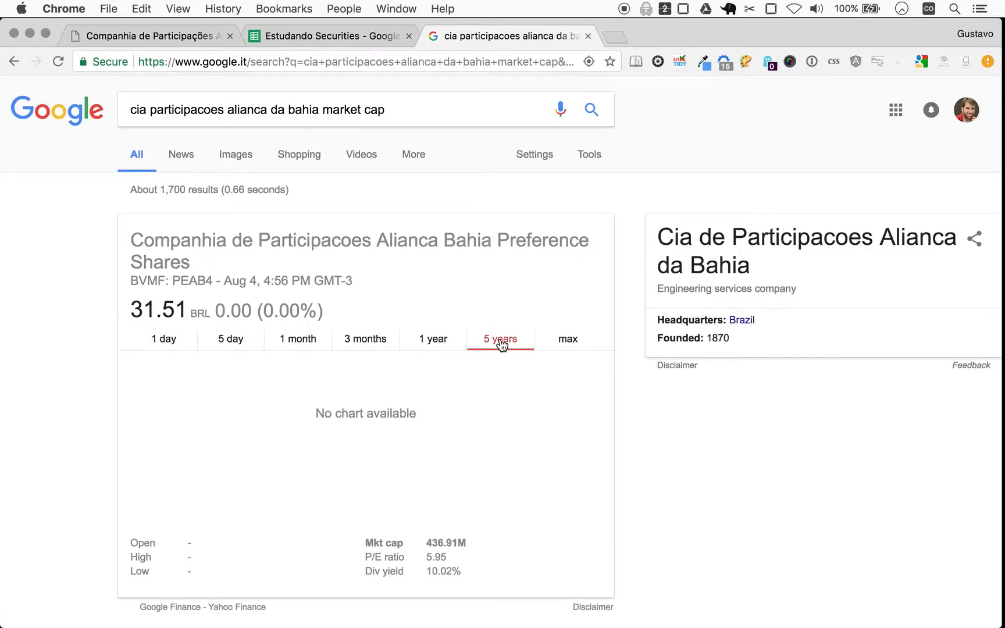
pyautogui.click(500, 339)
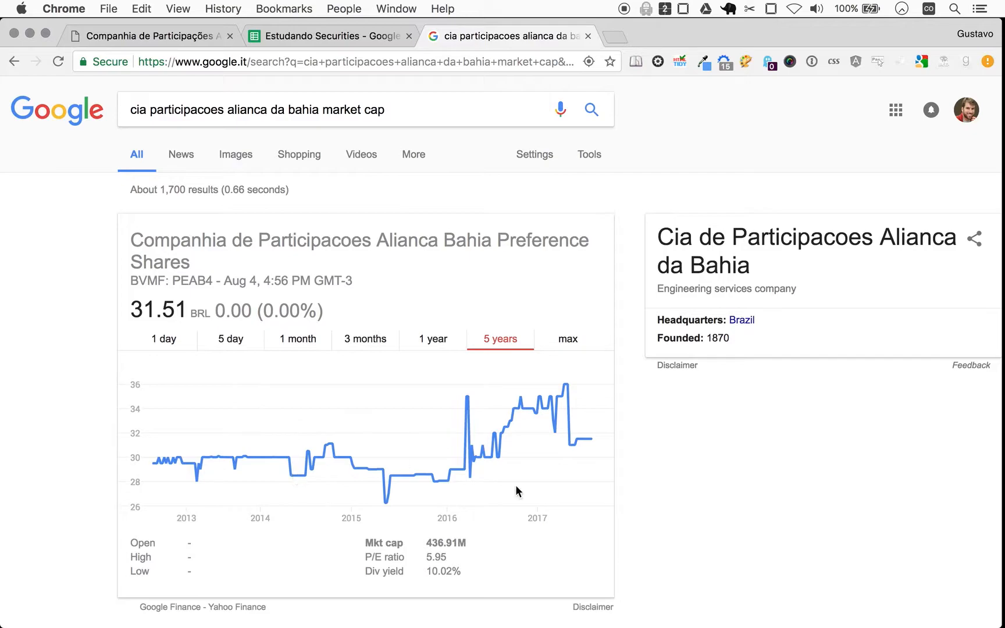
pyautogui.moveTo(557, 350)
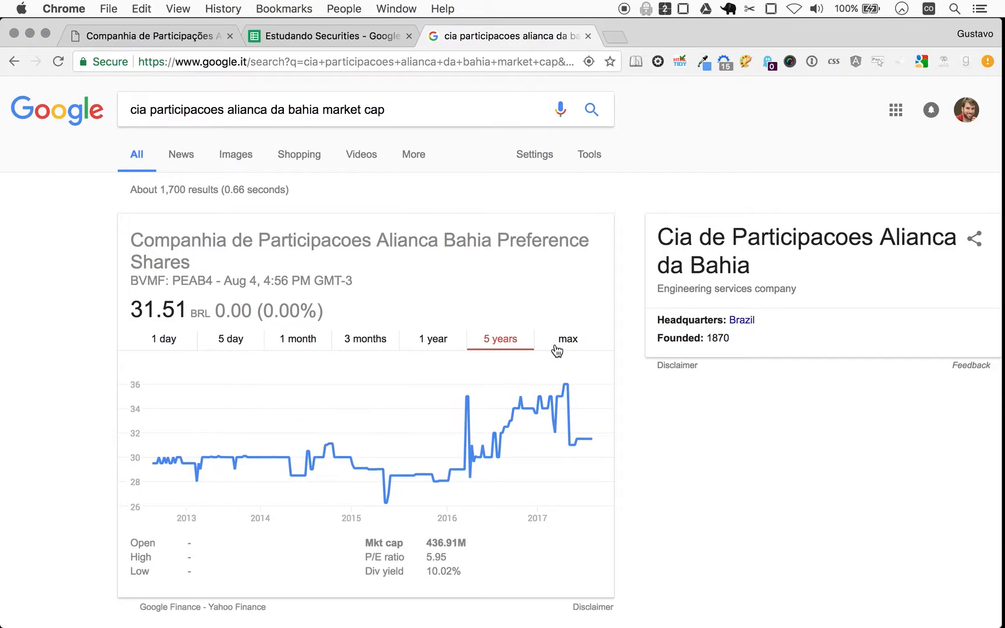
pyautogui.click(566, 338)
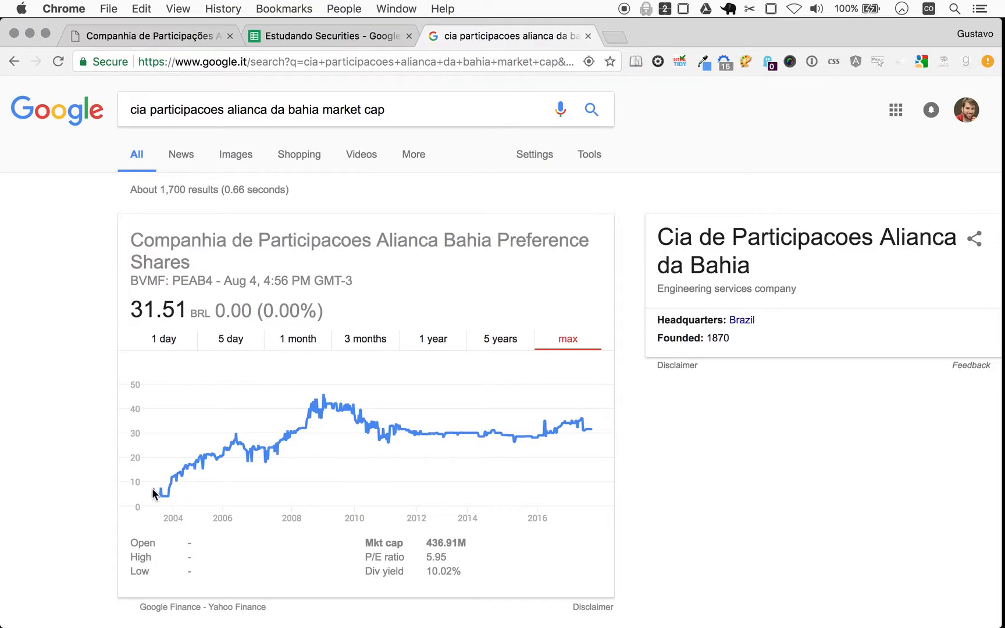
pyautogui.moveTo(306, 489)
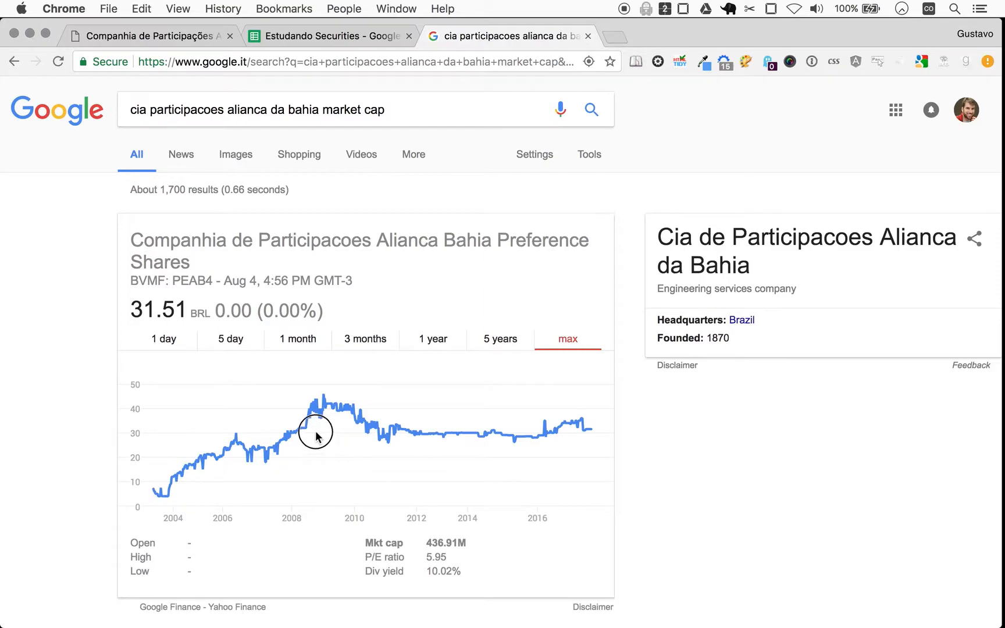
pyautogui.moveTo(330, 407)
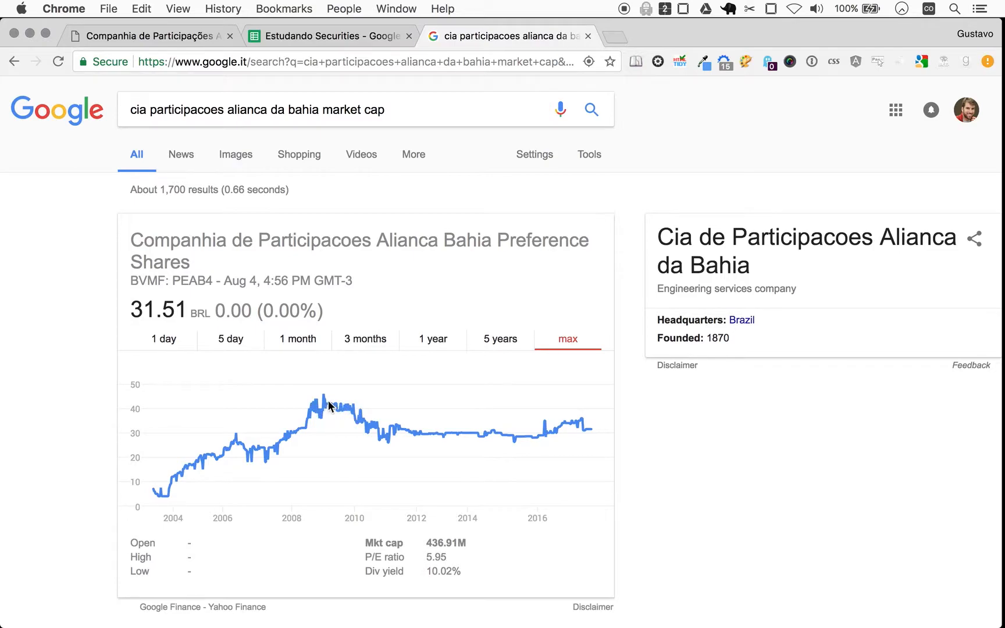
pyautogui.moveTo(324, 401)
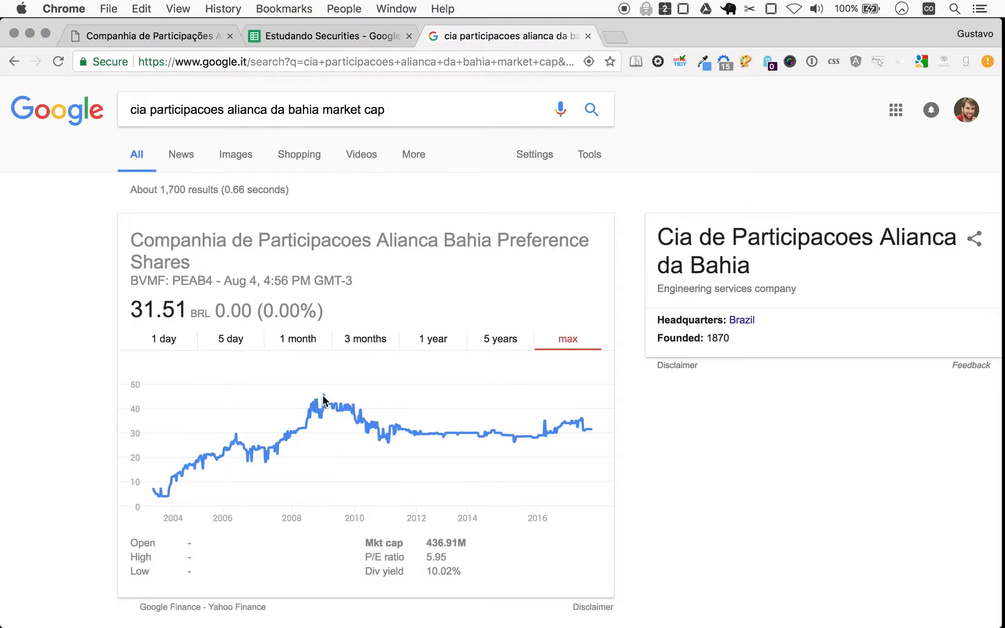
pyautogui.moveTo(328, 415)
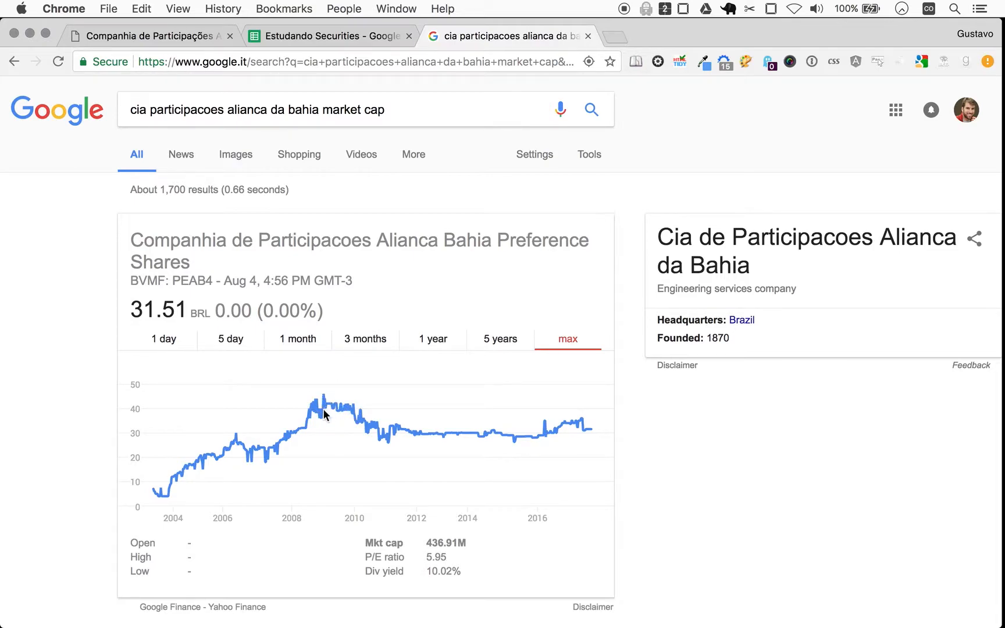
pyautogui.moveTo(314, 394)
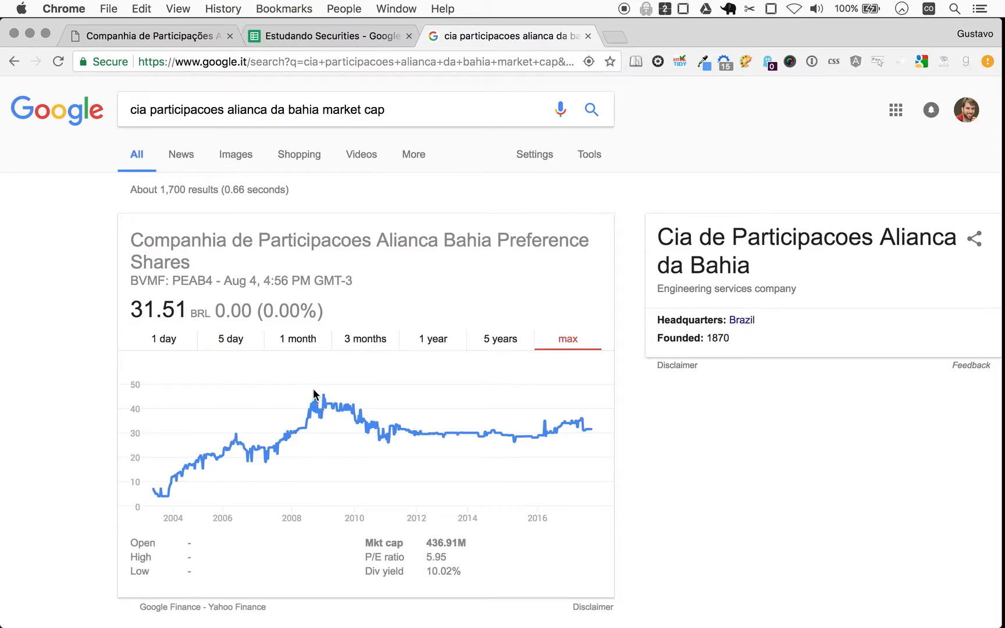
pyautogui.moveTo(326, 402)
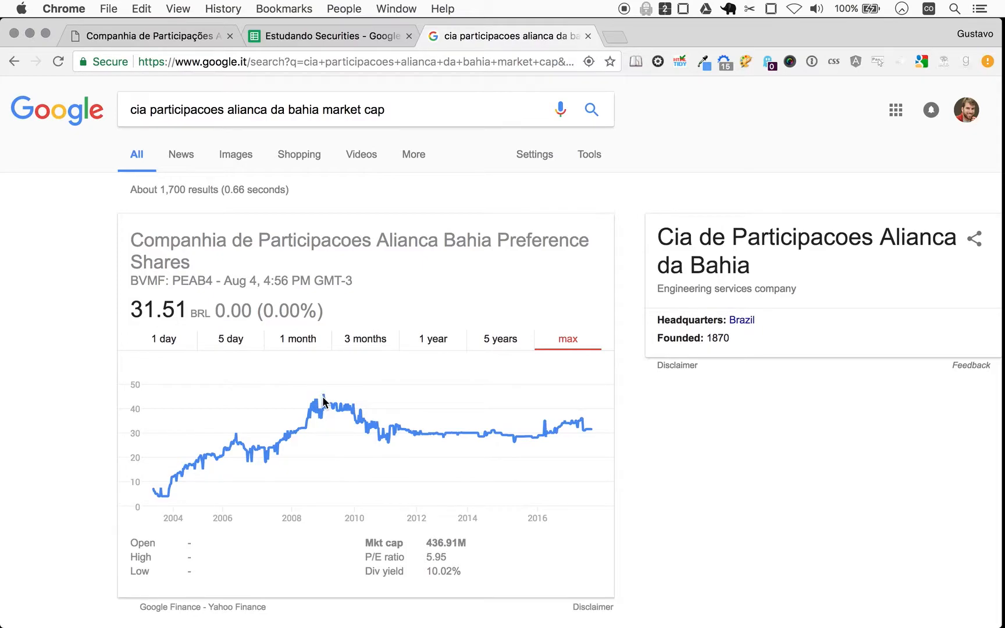
# Check the Inflation Adjustments factors (1 for 2016 to 1.777 for 2007), then return to the chart.
pyautogui.click(327, 35)
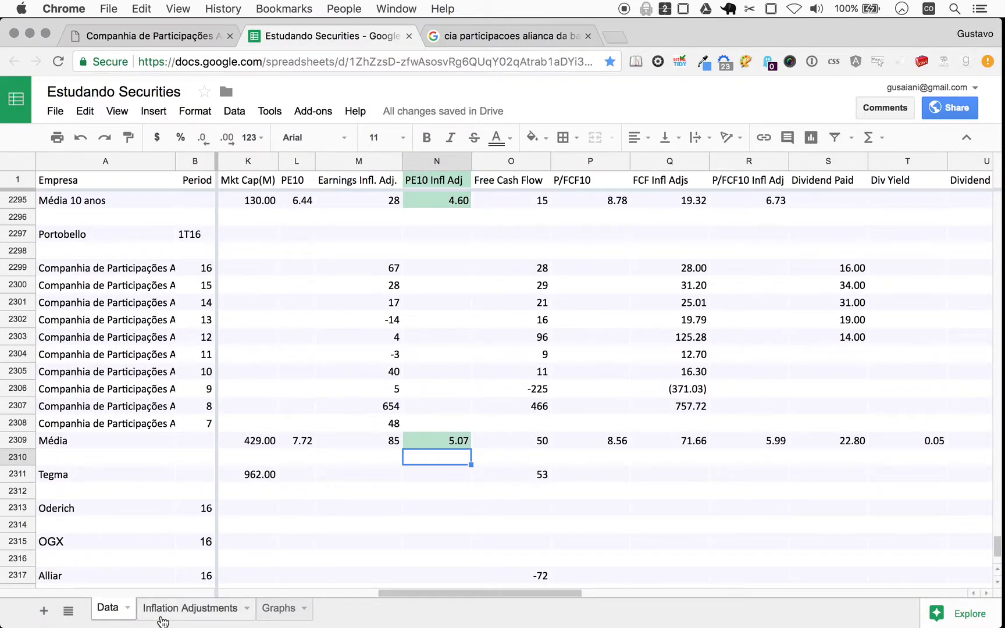
pyautogui.click(188, 608)
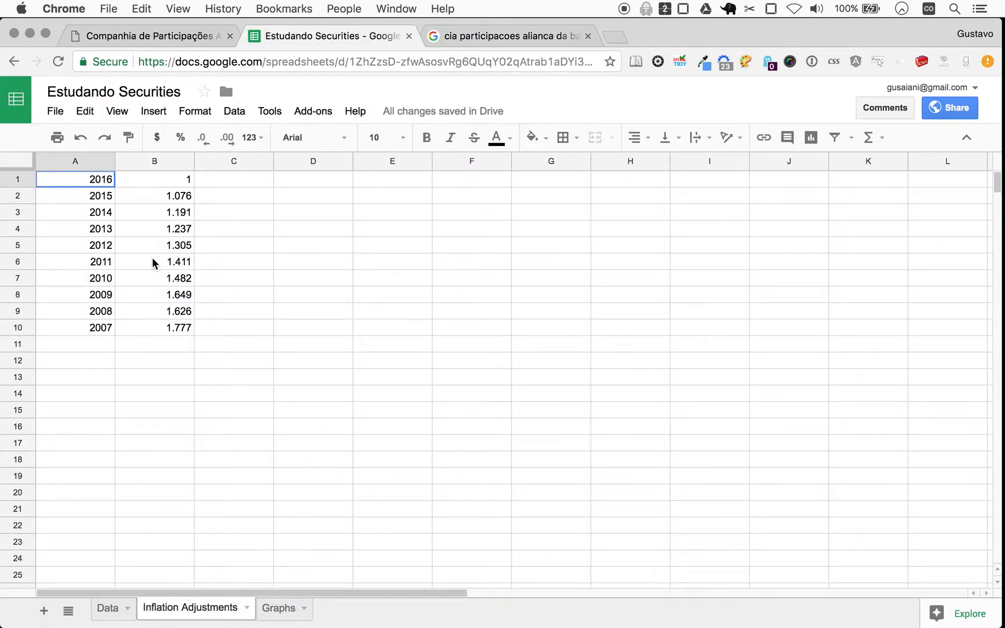
pyautogui.moveTo(153, 302)
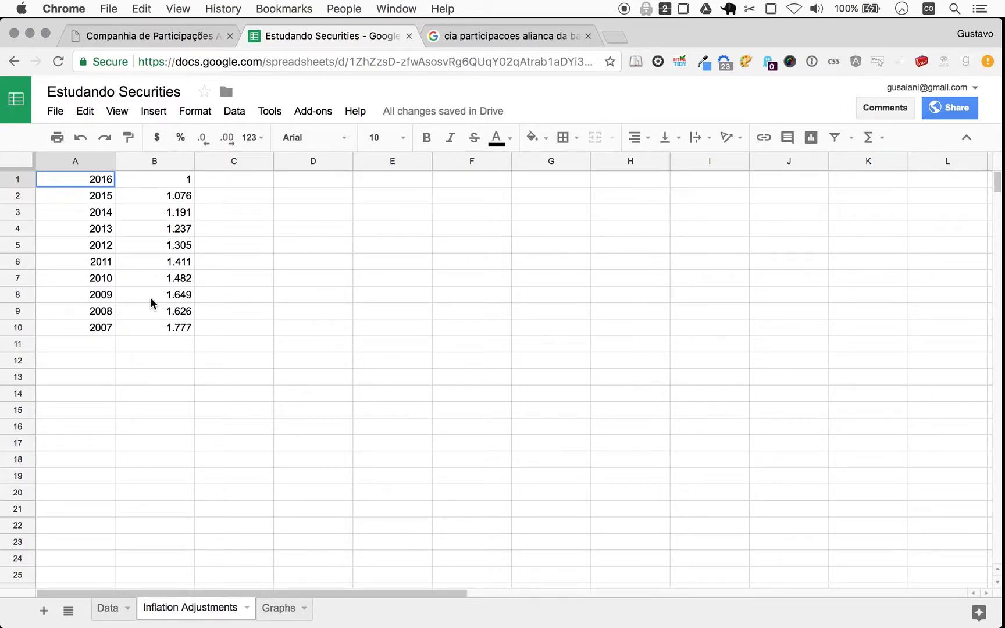
pyautogui.moveTo(183, 302)
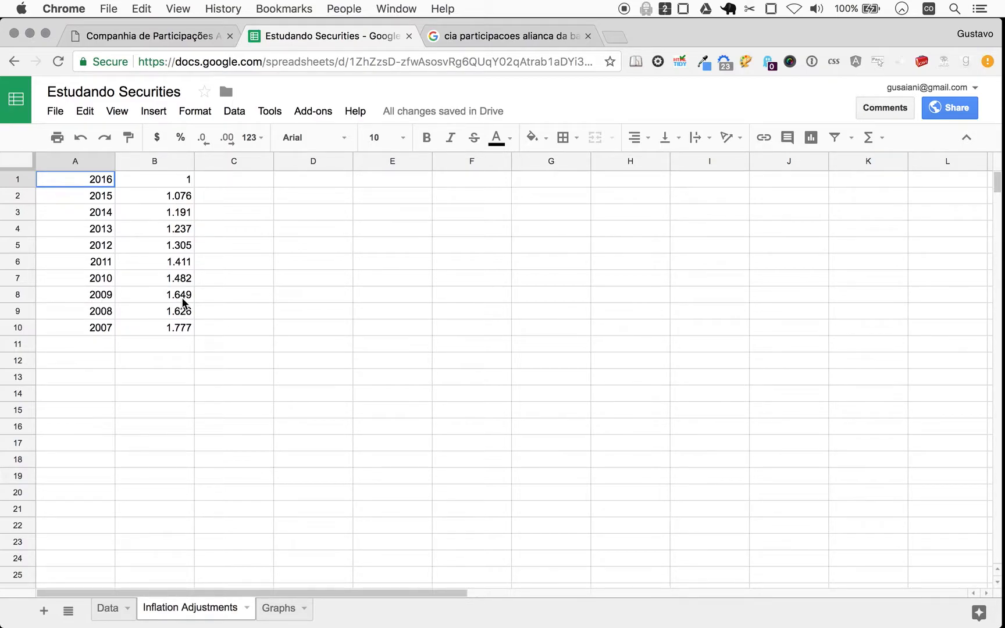
pyautogui.press('cmd+space')
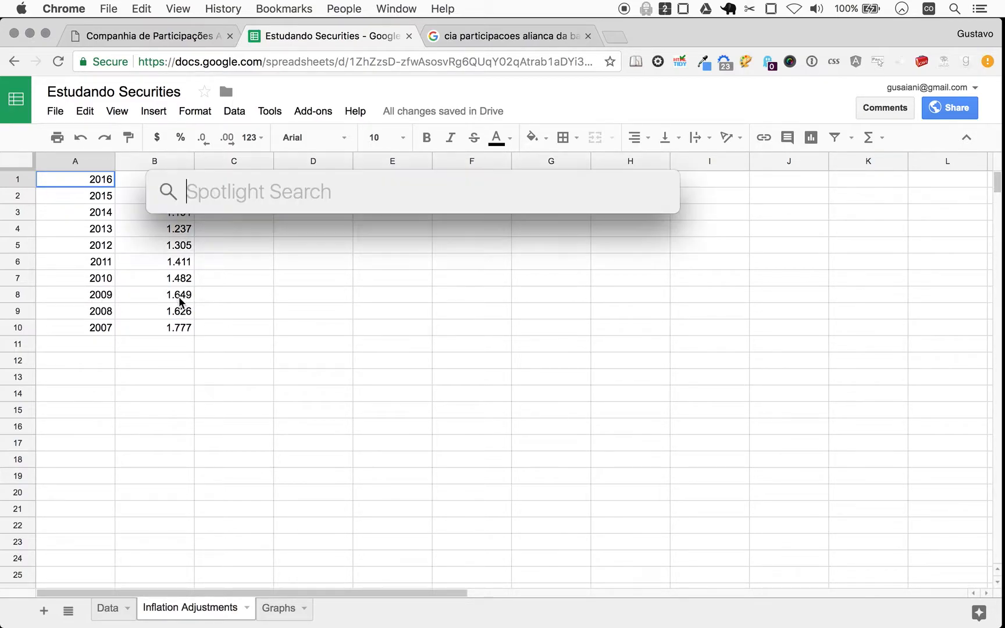
pyautogui.write('45')
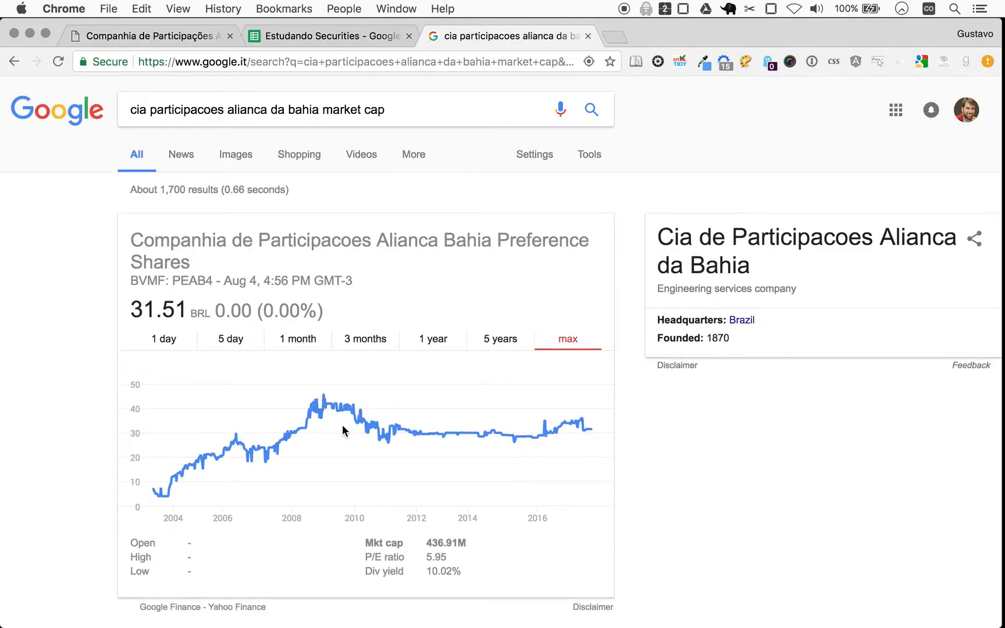
pyautogui.moveTo(340, 422)
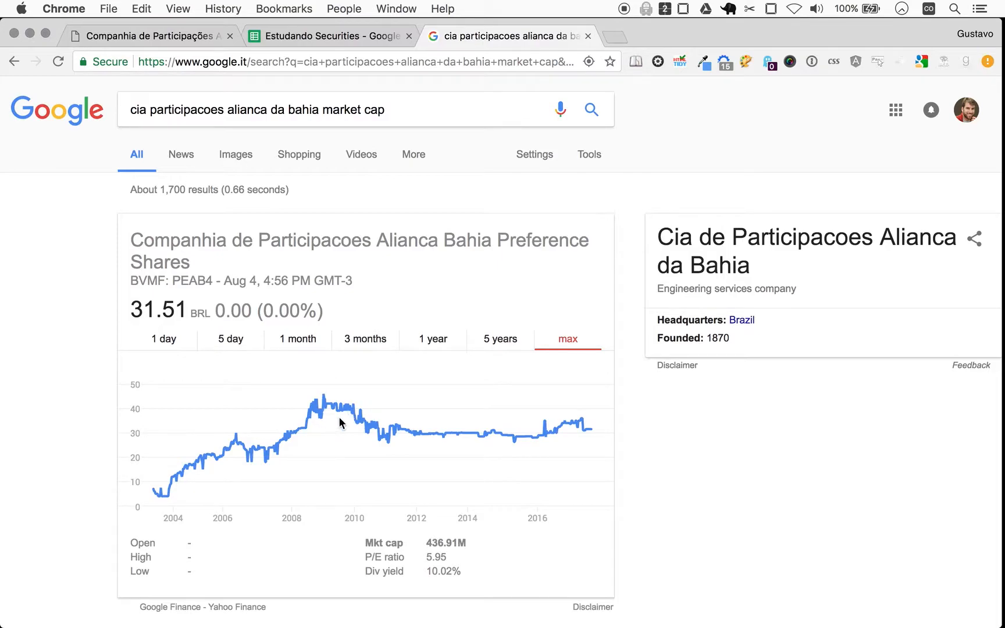
pyautogui.moveTo(324, 395)
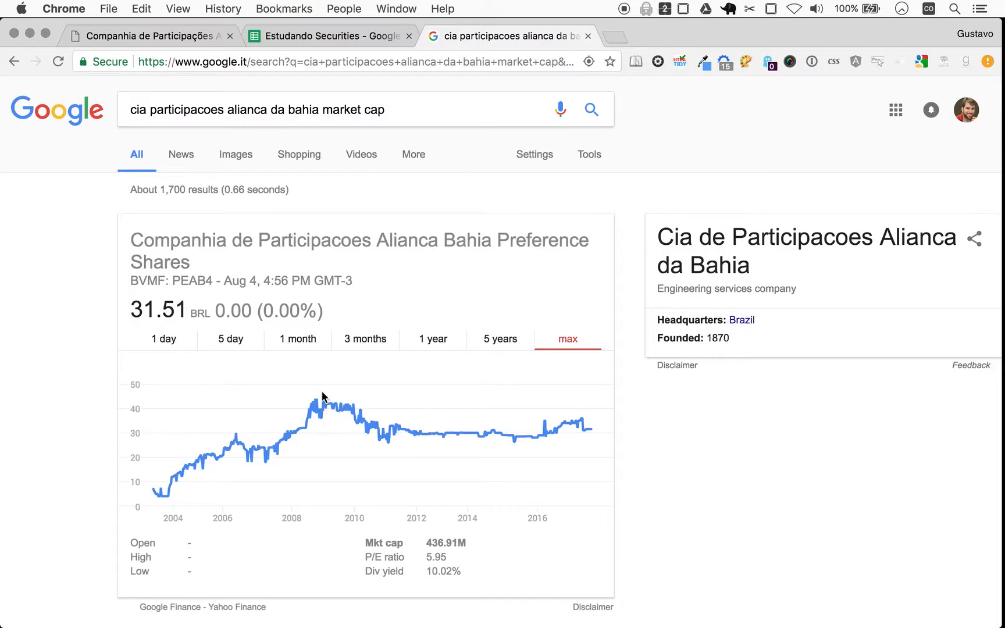
pyautogui.moveTo(340, 405)
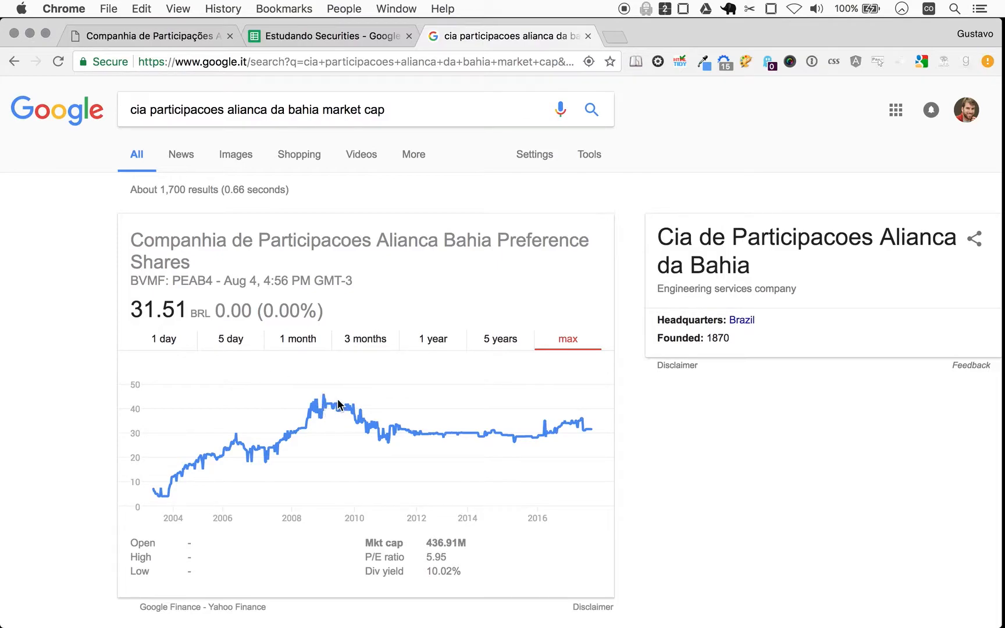
pyautogui.moveTo(434, 455)
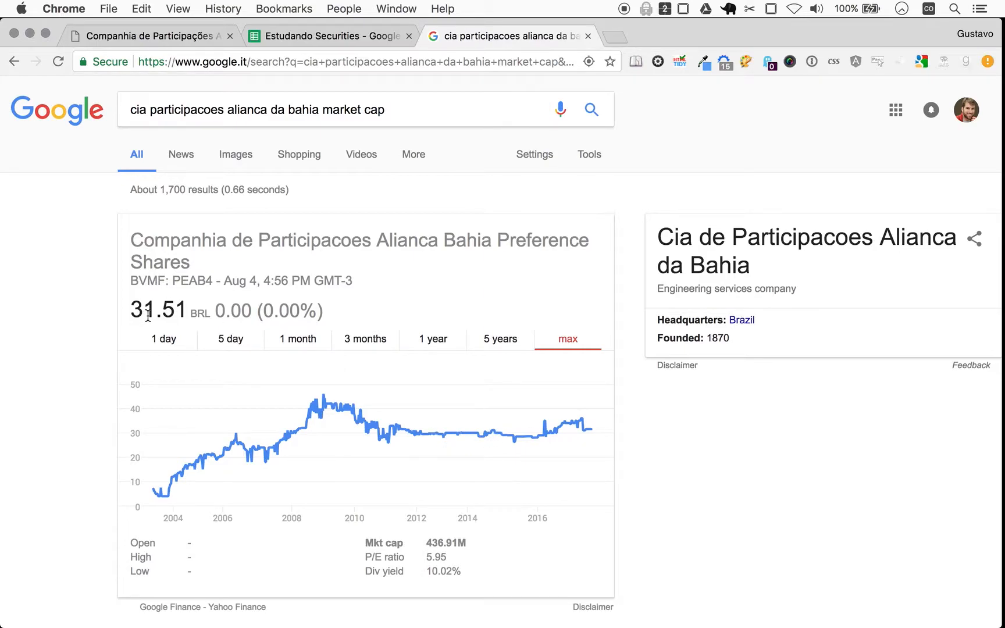
# Open the spreadsheet's Data sheet with the Aliança rows and 5.07 PE10 average.
pyautogui.click(328, 36)
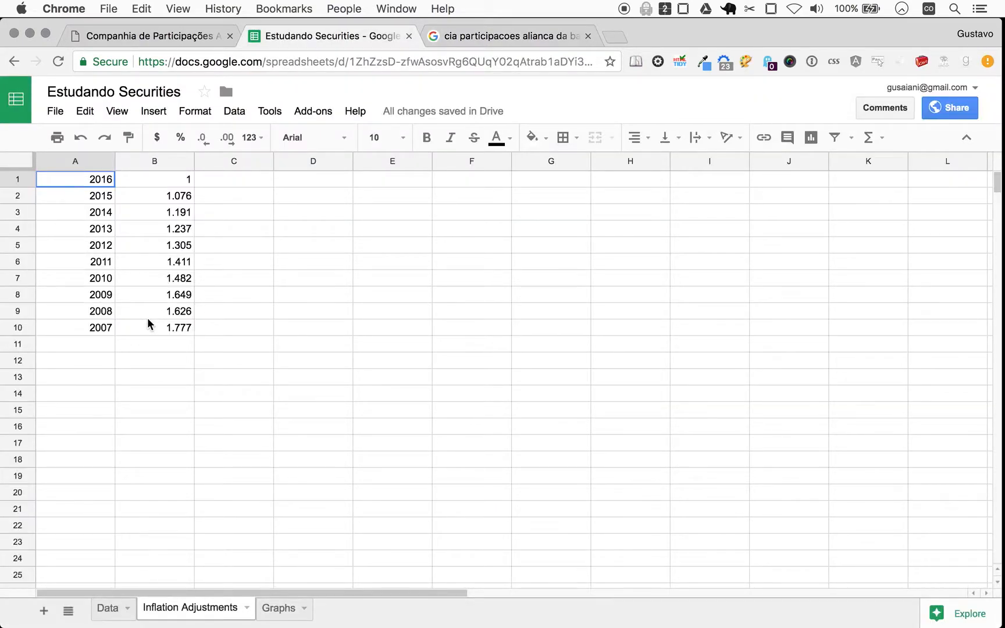
pyautogui.moveTo(492, 333)
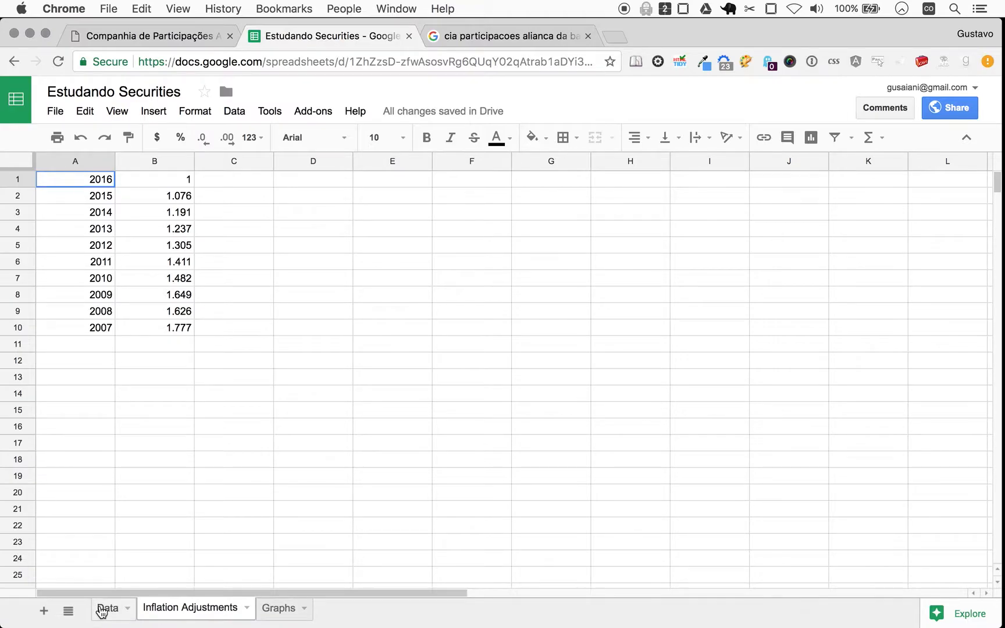
pyautogui.click(107, 608)
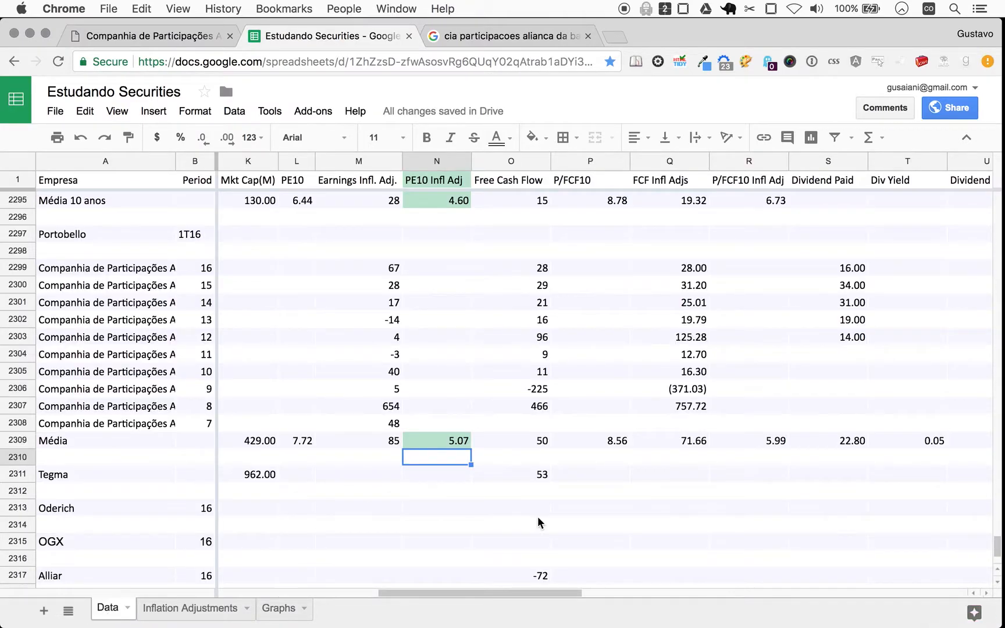
pyautogui.moveTo(390, 333)
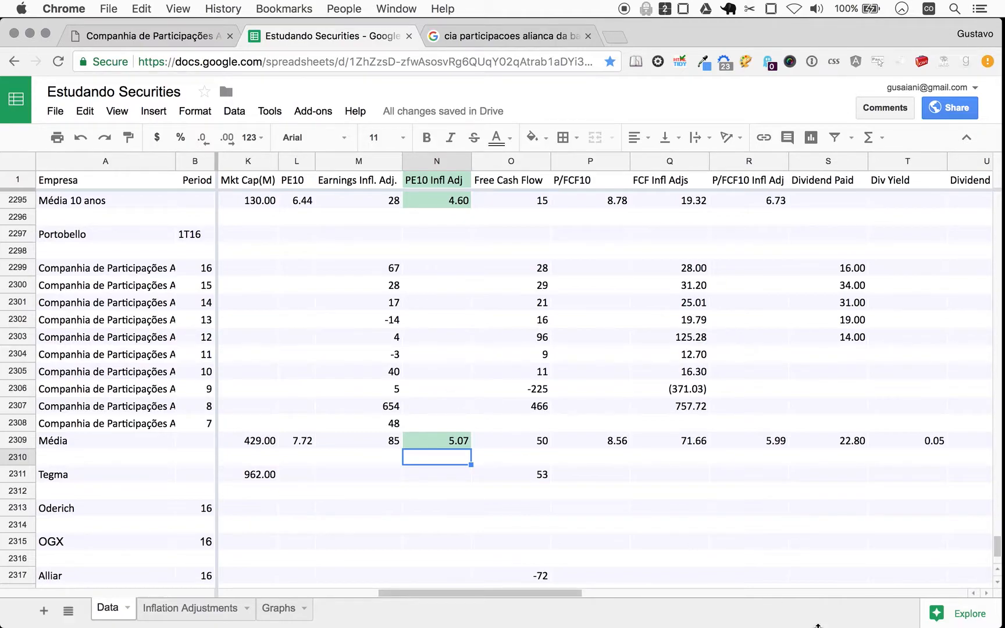
pyautogui.moveTo(915, 343)
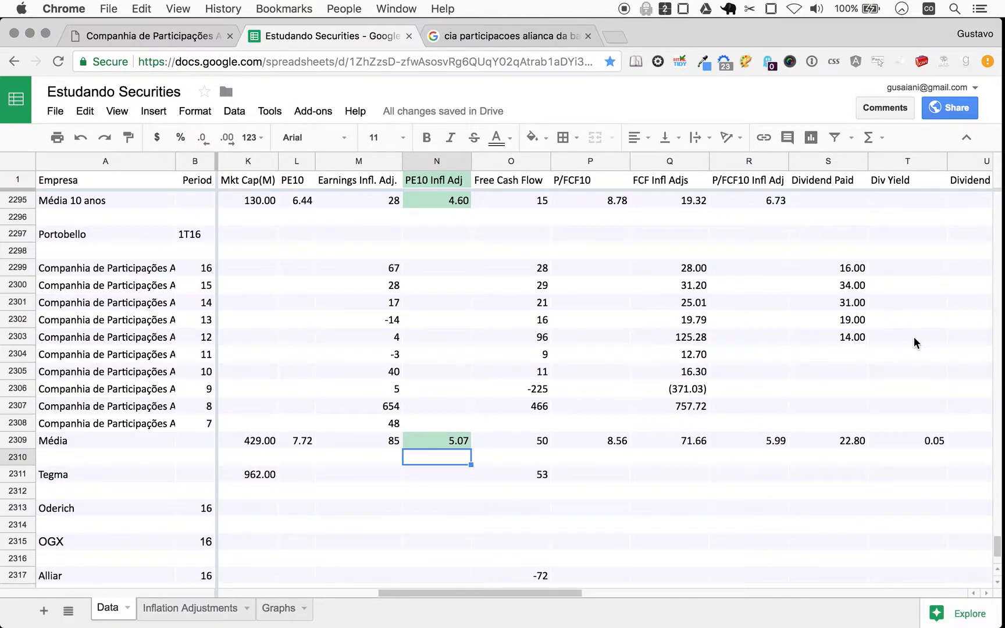
pyautogui.moveTo(937, 457)
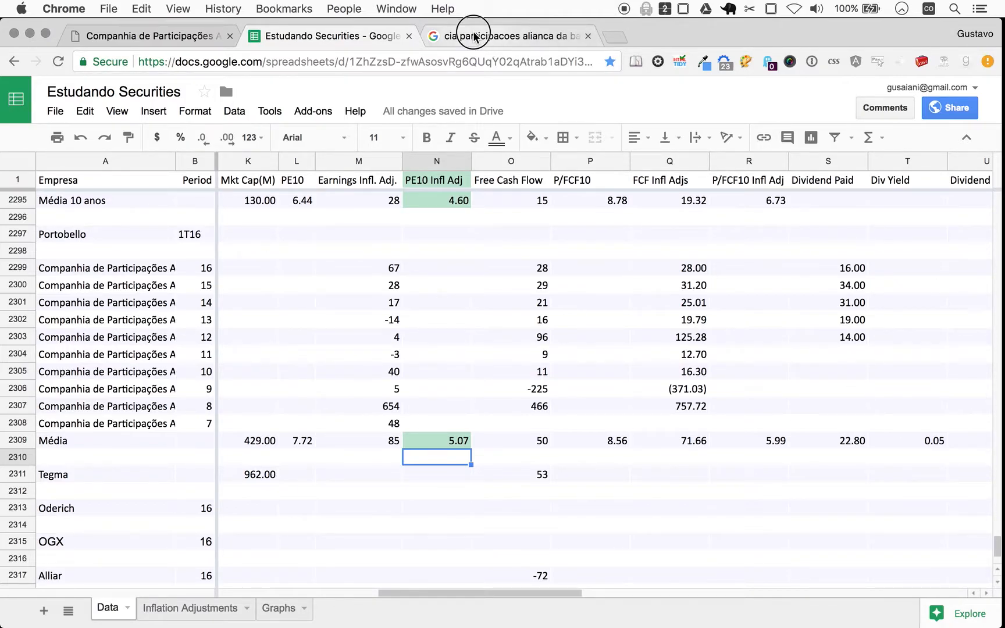
# Return to the Google results and set the share price chart to 1 year.
pyautogui.click(506, 36)
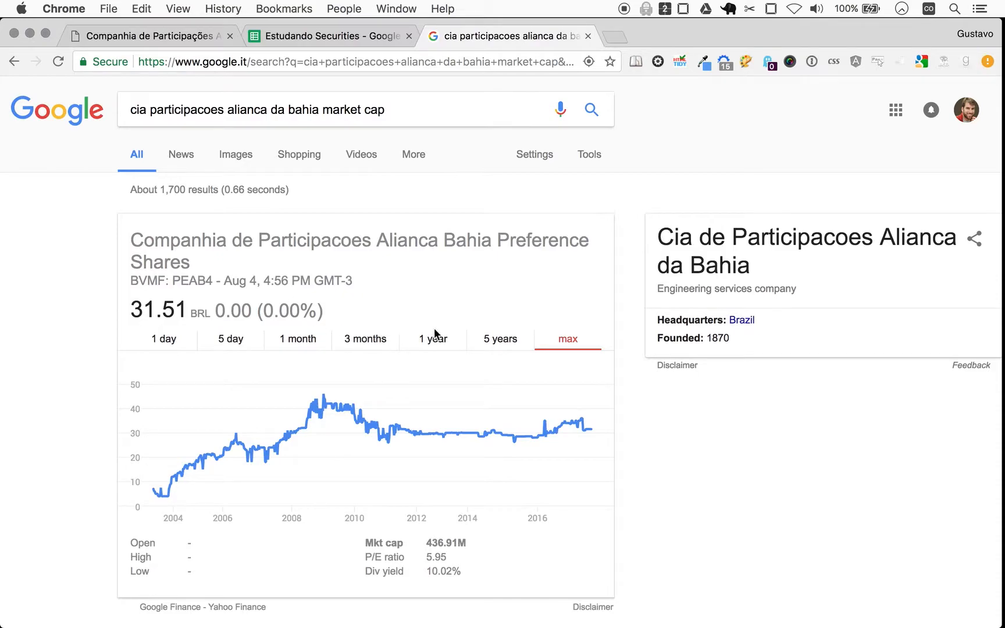
pyautogui.click(433, 338)
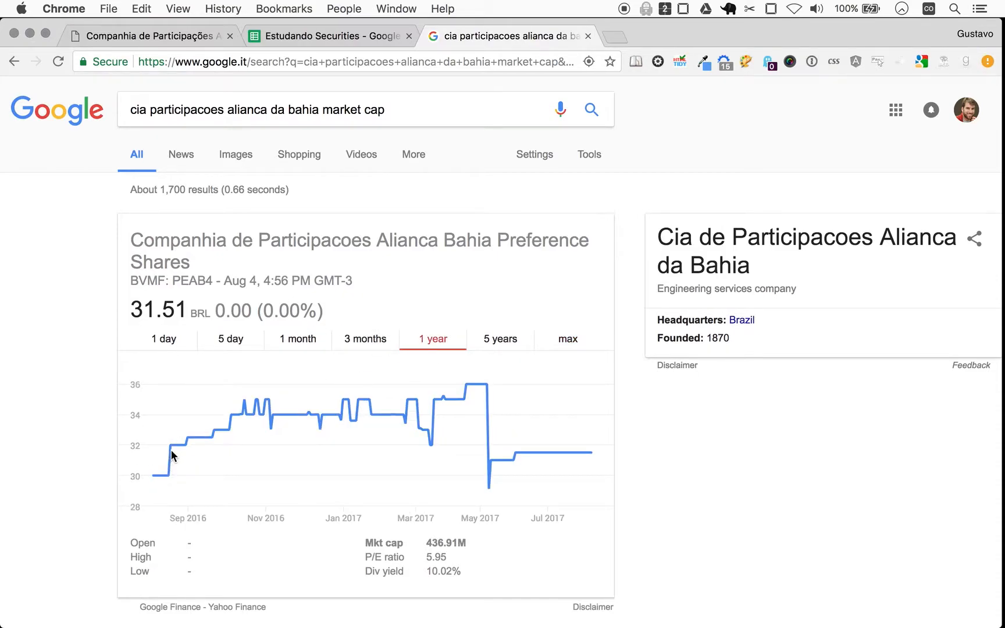
pyautogui.moveTo(232, 434)
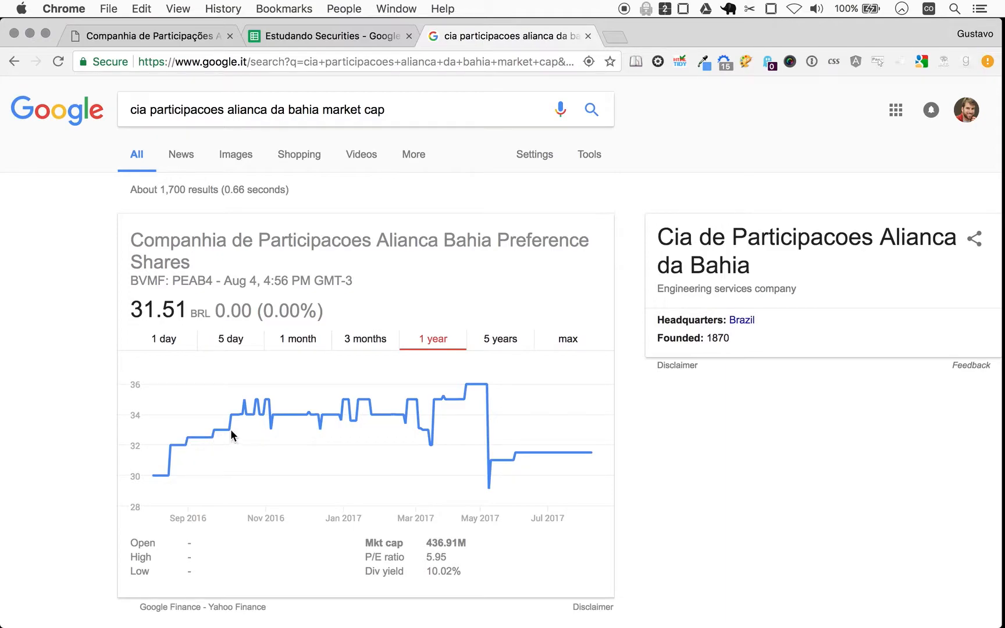
pyautogui.moveTo(296, 421)
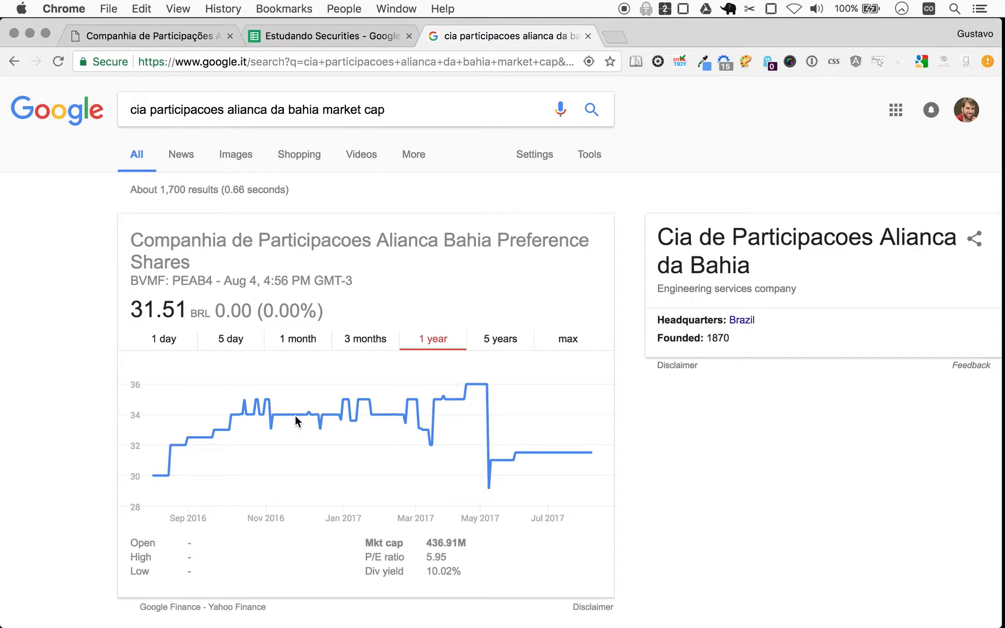
pyautogui.moveTo(460, 394)
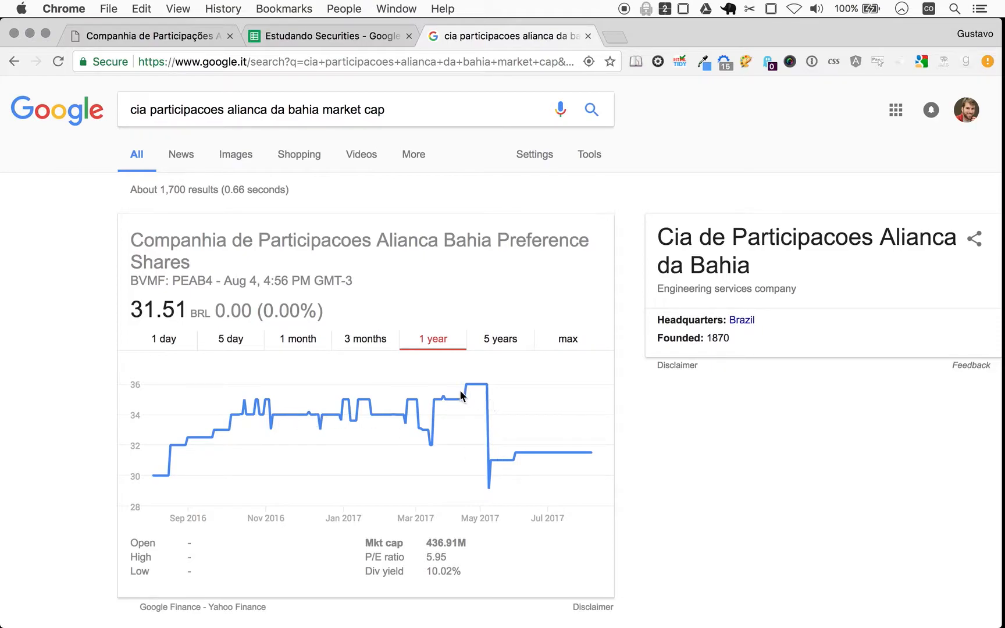
pyautogui.moveTo(529, 476)
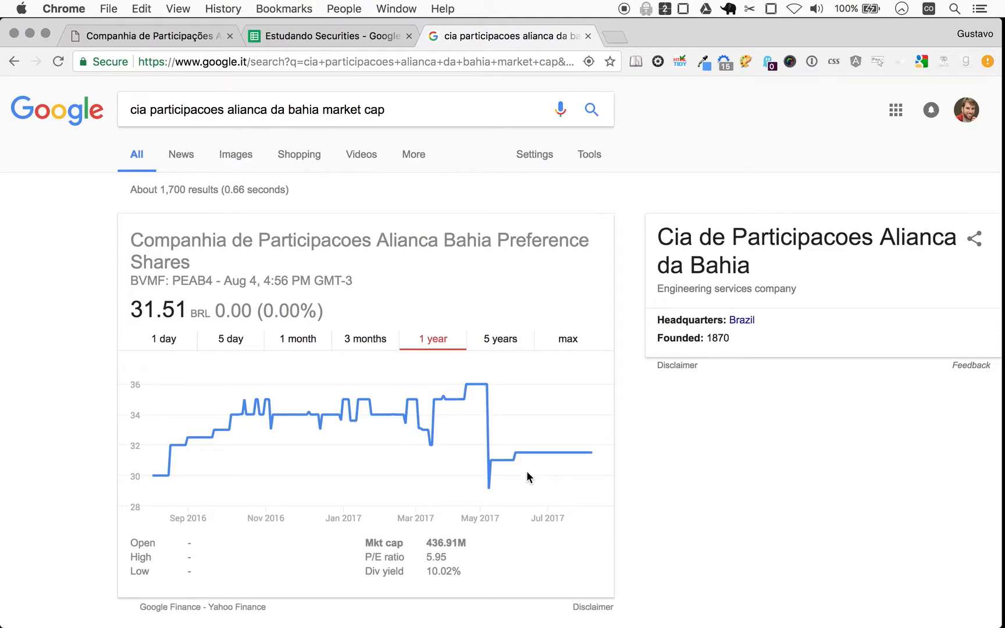
pyautogui.moveTo(577, 456)
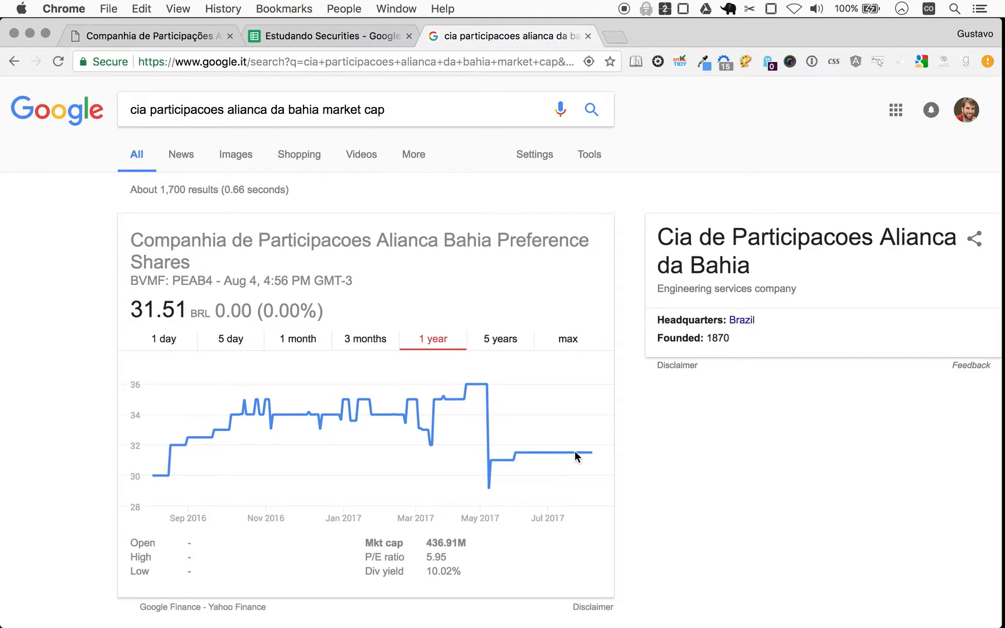
pyautogui.moveTo(506, 453)
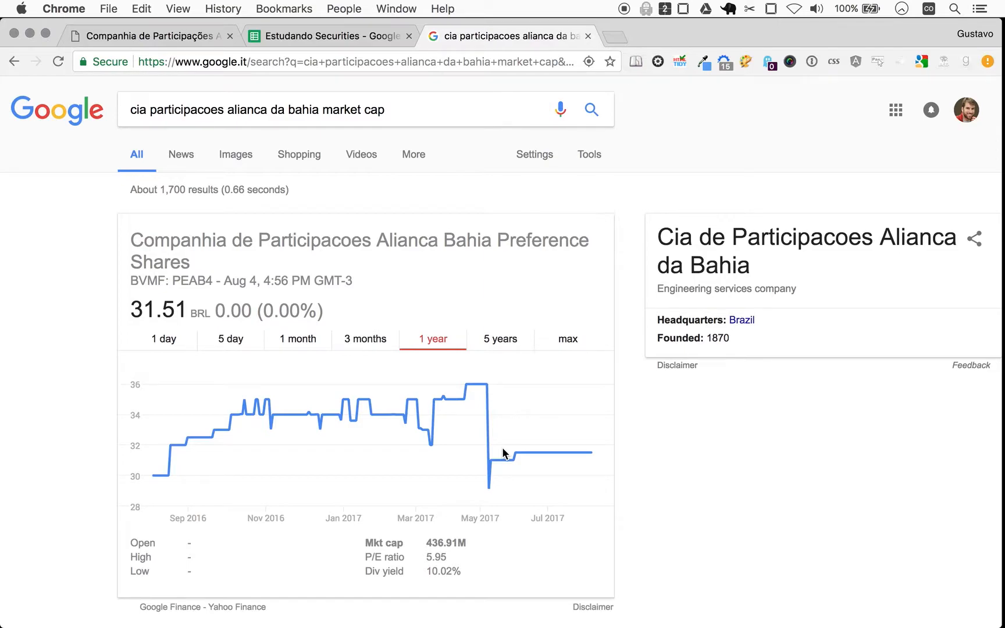
pyautogui.moveTo(218, 340)
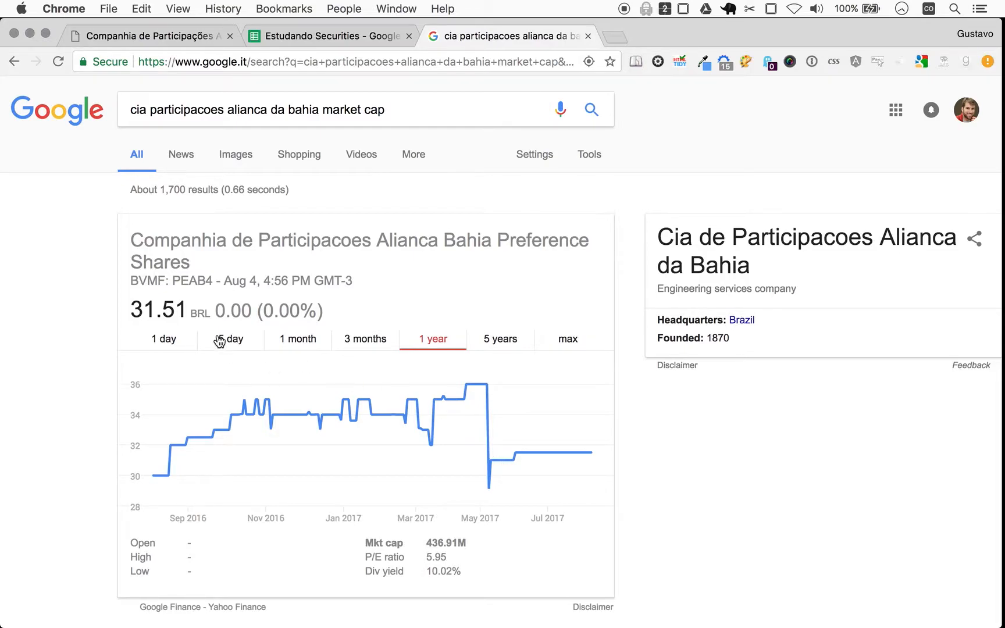
pyautogui.moveTo(266, 466)
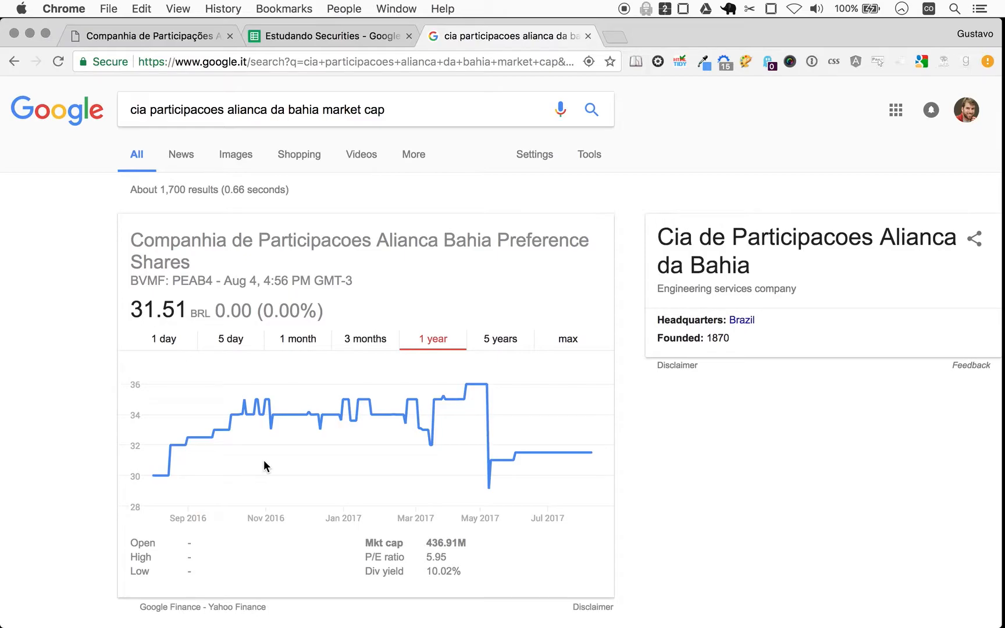
pyautogui.moveTo(239, 385)
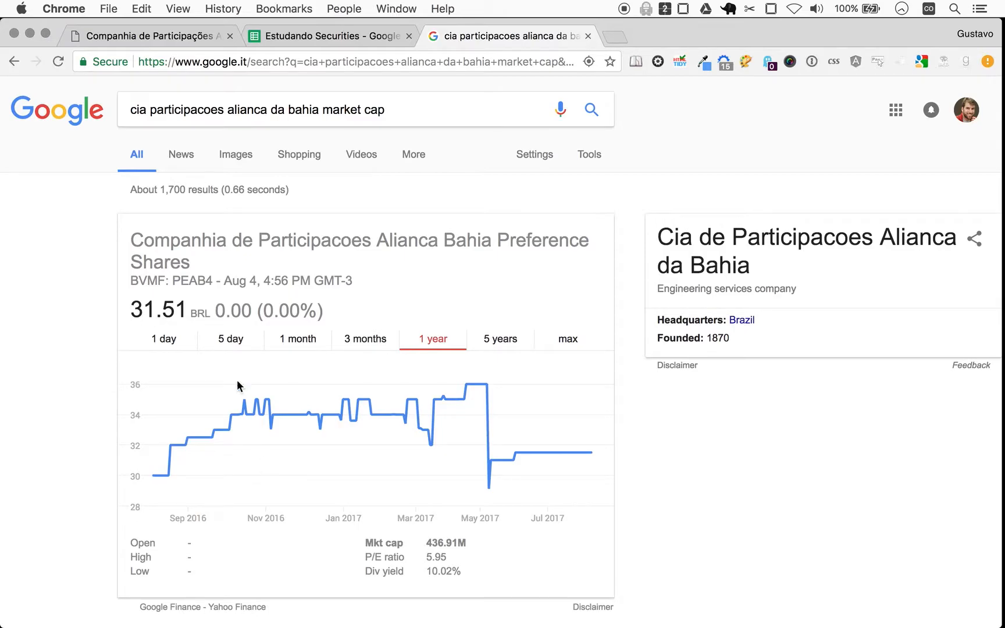
# Switch back to the Estudando Securities tab showing the Data sheet.
pyautogui.click(327, 35)
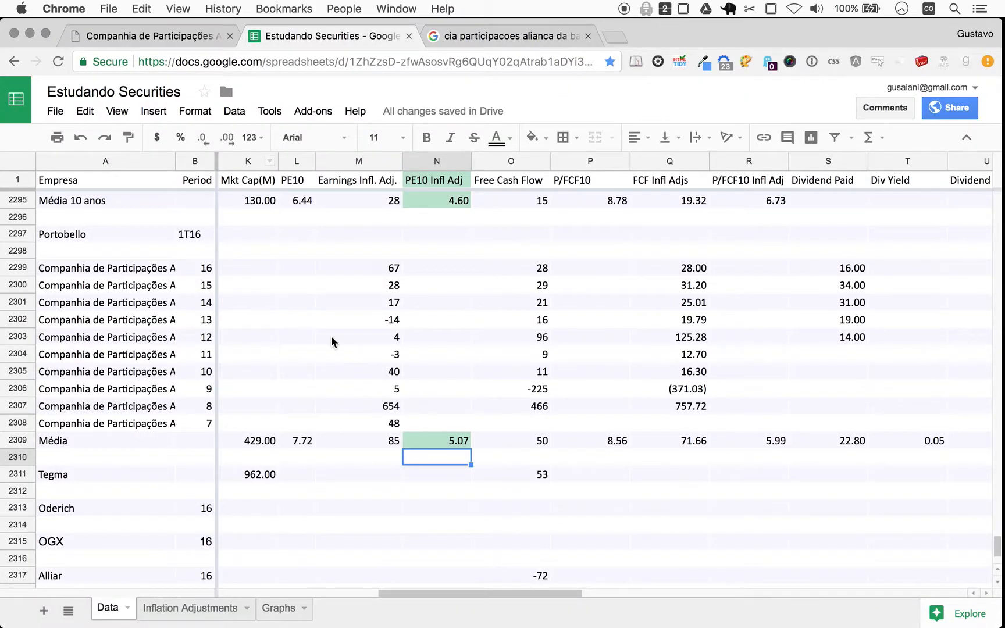
pyautogui.moveTo(513, 407)
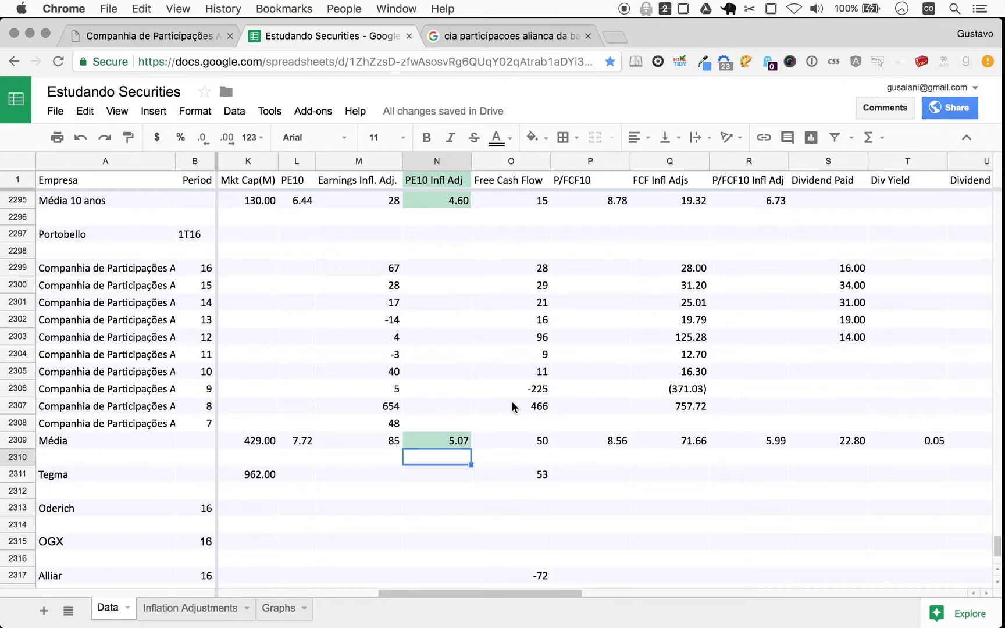
pyautogui.moveTo(403, 404)
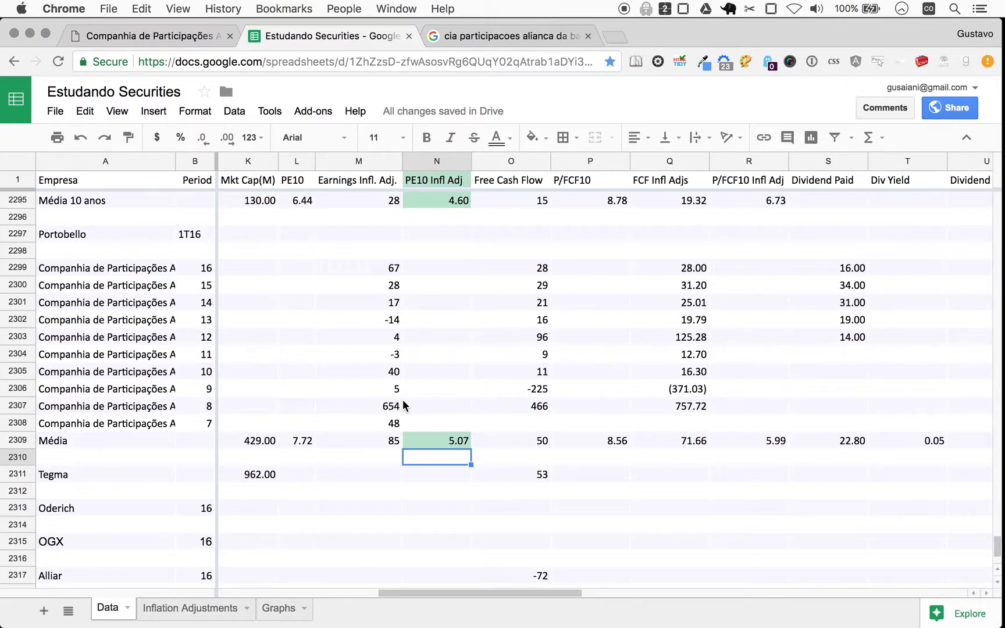
pyautogui.moveTo(391, 412)
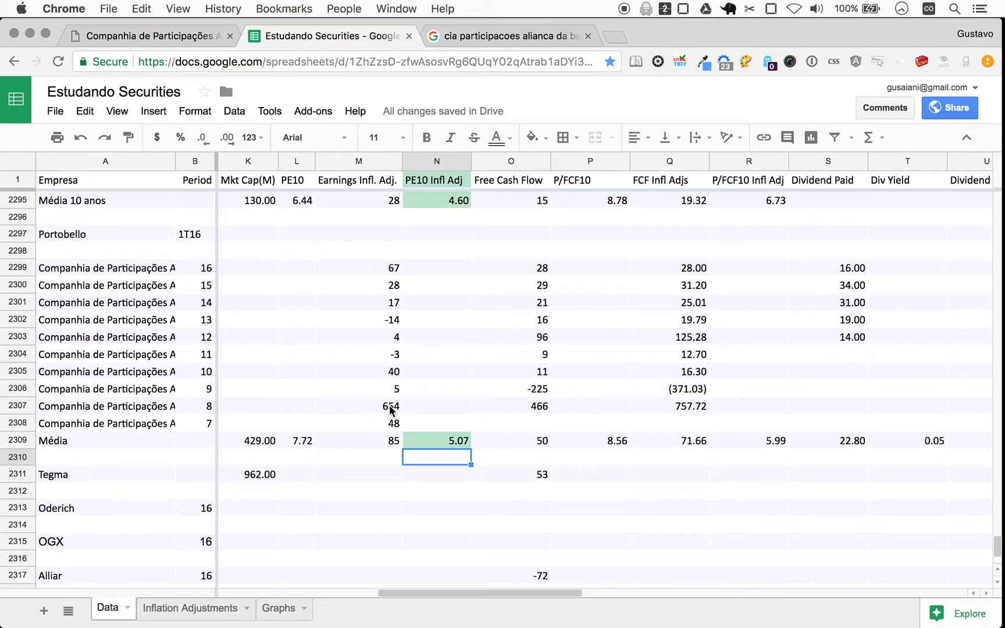